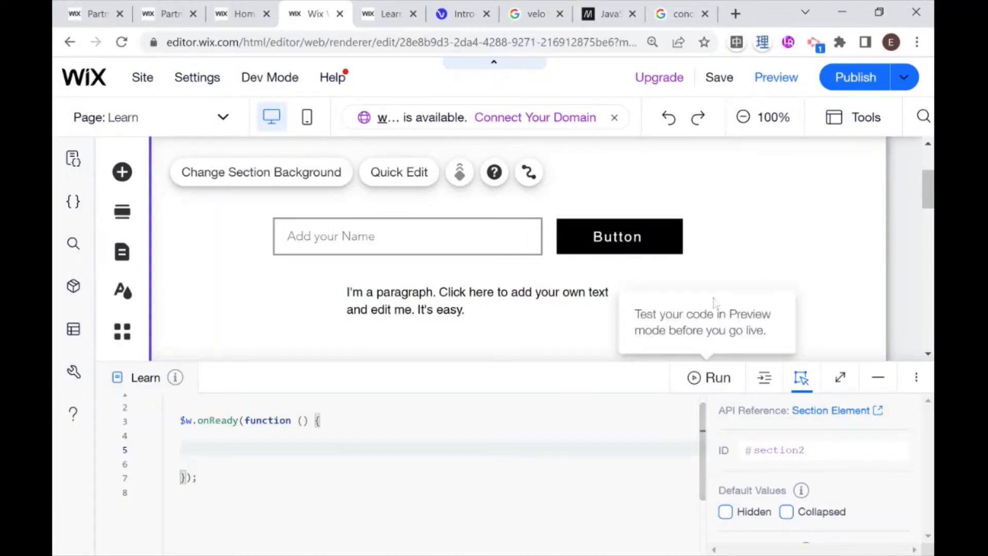
- Dismiss the code-testing tip and rename the name input's ID to nameInput
left_click(406, 236)
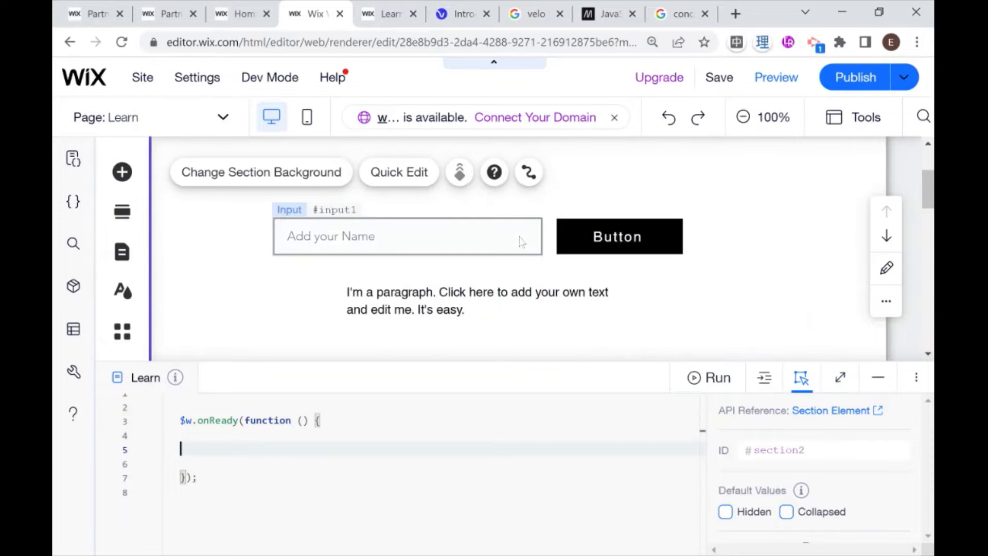
left_click(477, 301)
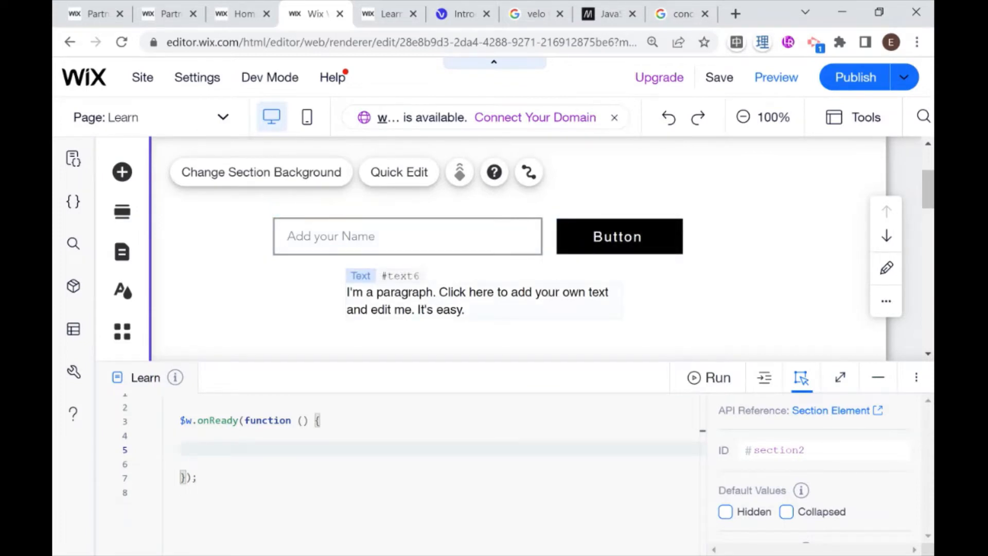
left_click(406, 235)
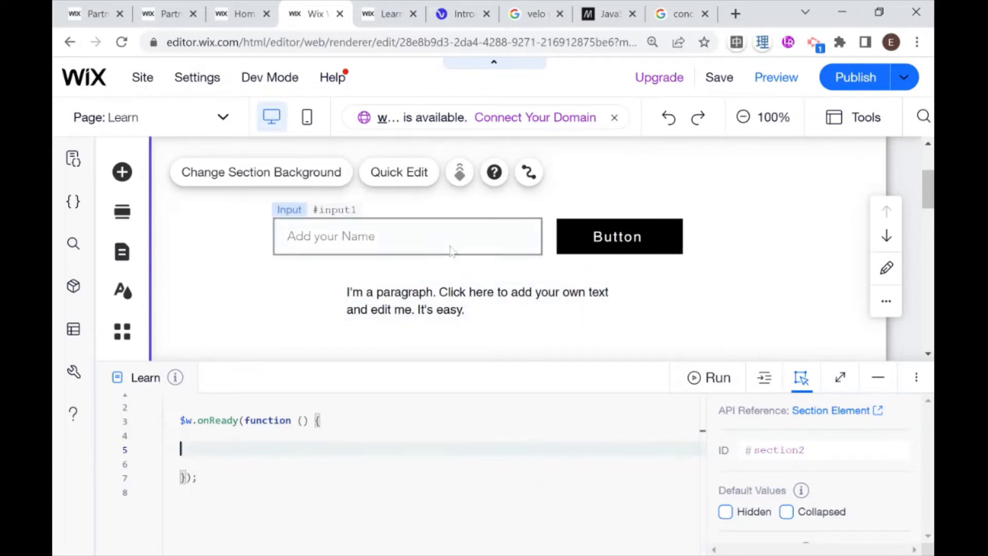
left_click(406, 235)
type("name")
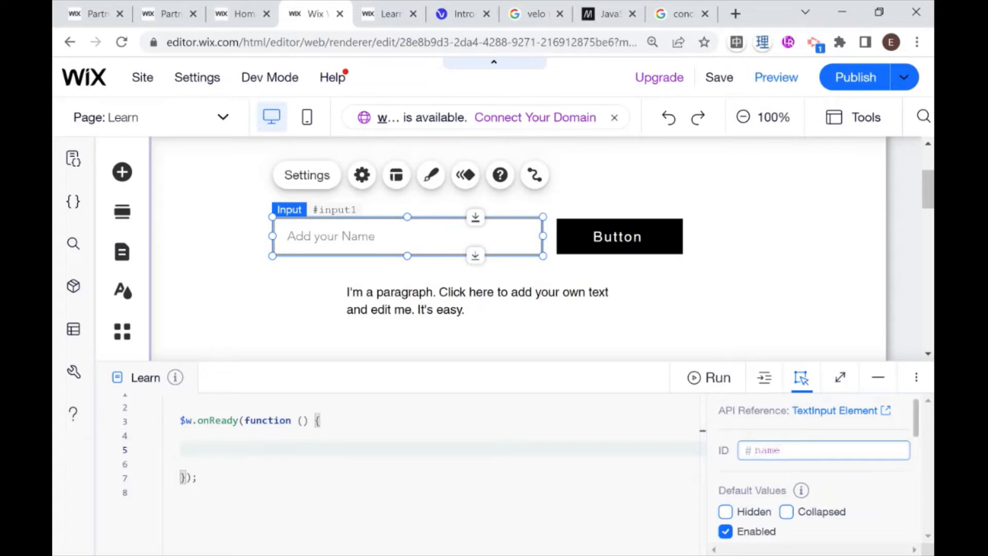
type("Input")
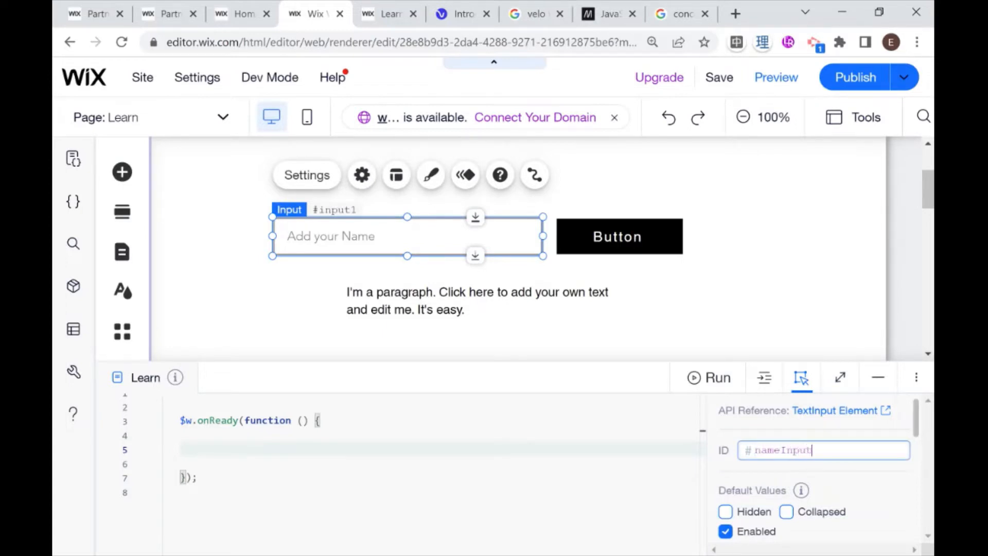
- Rename the button's ID to sendButton and the paragraph's ID to helloText
left_click(618, 236)
type("sendButton")
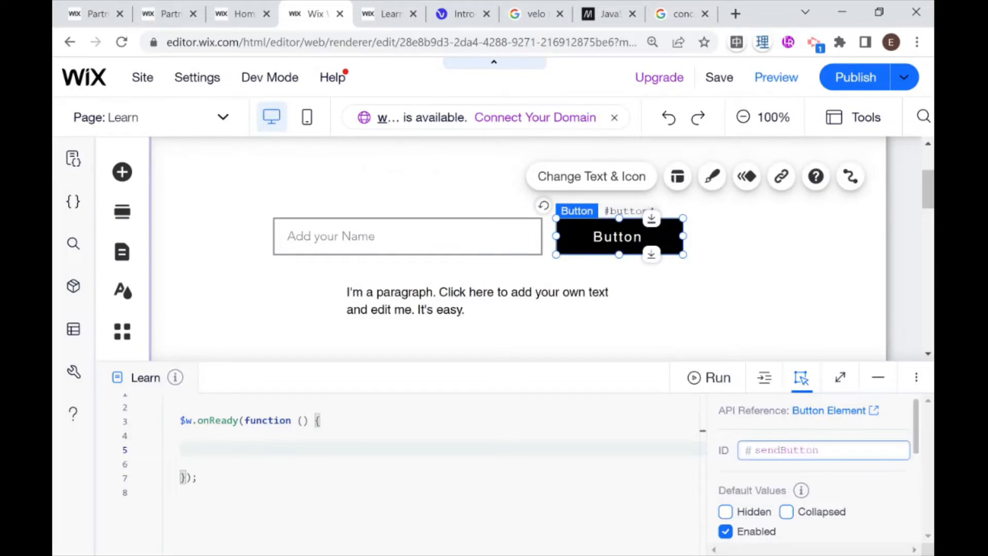
left_click(477, 300)
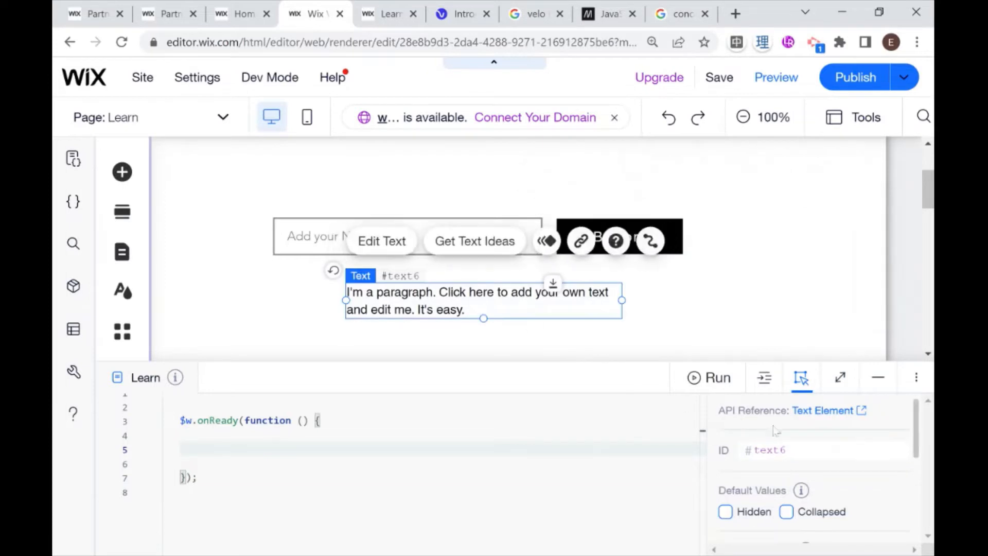
type("helloT")
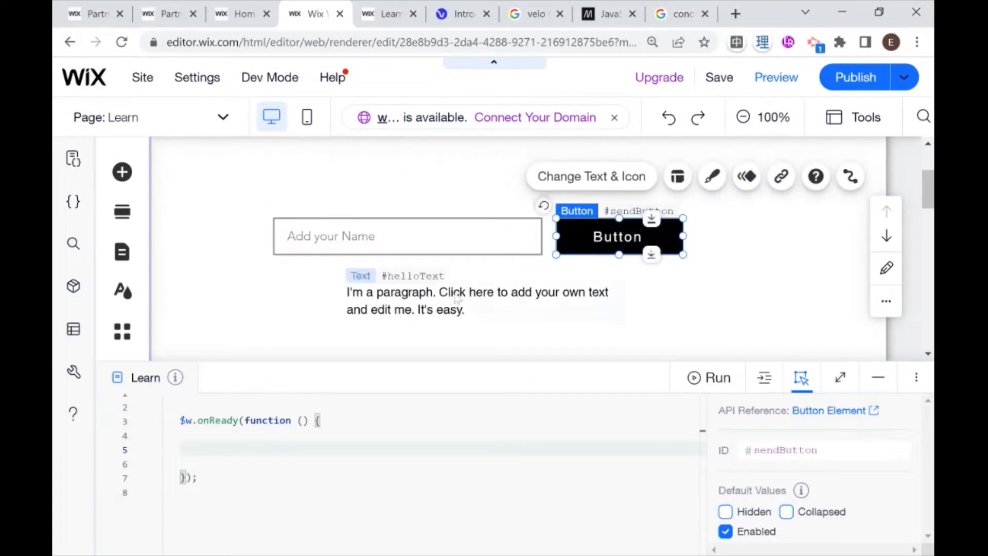
left_click(477, 301)
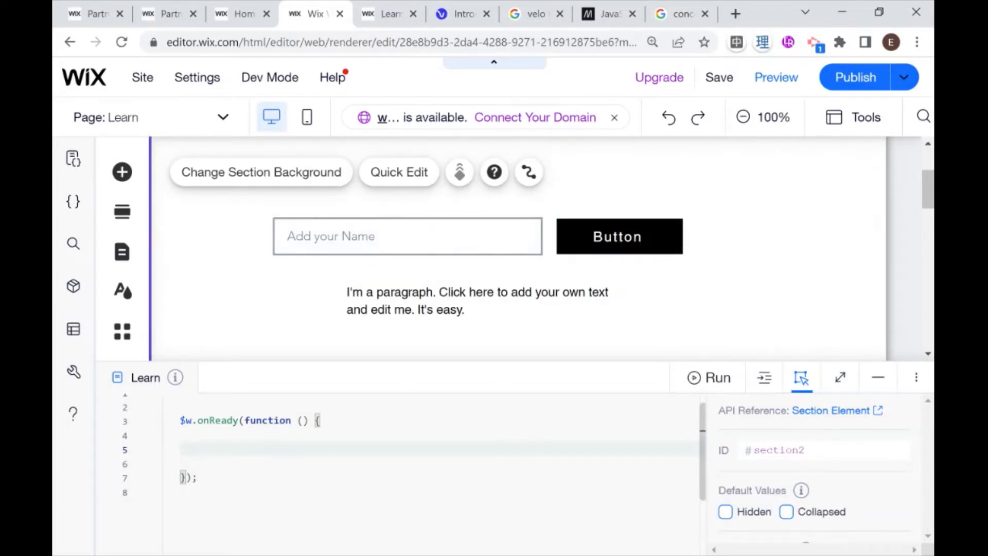
- Add the comment '// clicking button' inside the onReady function
left_click(183, 448)
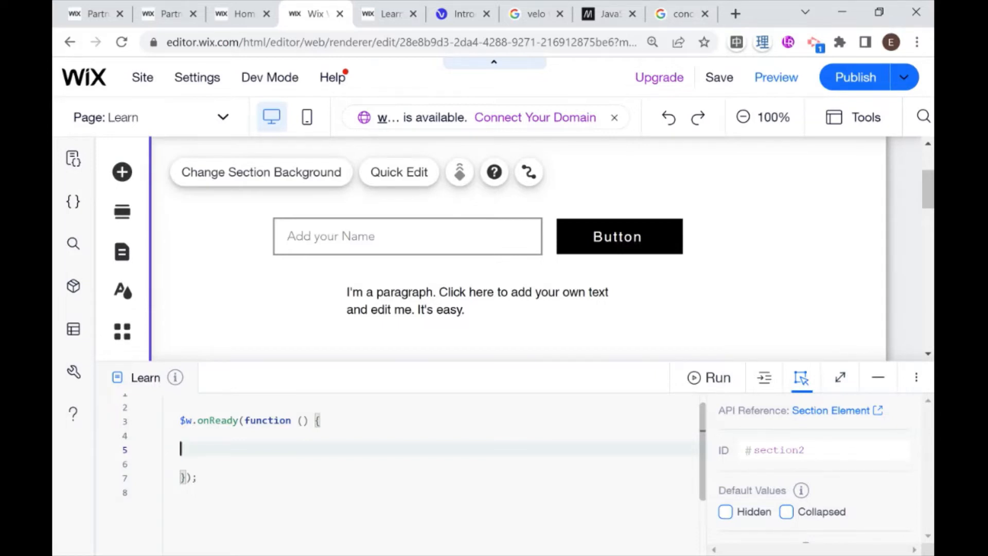
type("//")
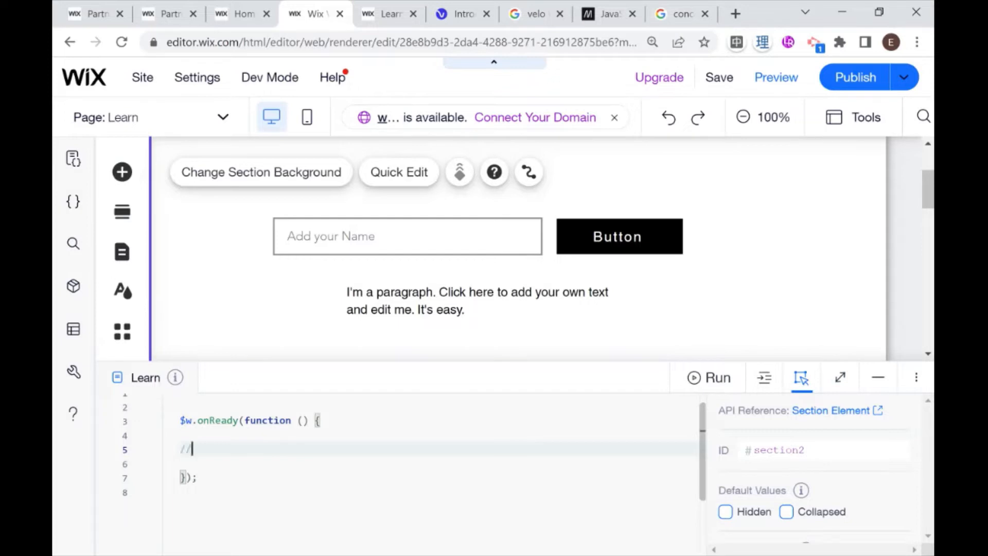
type("click")
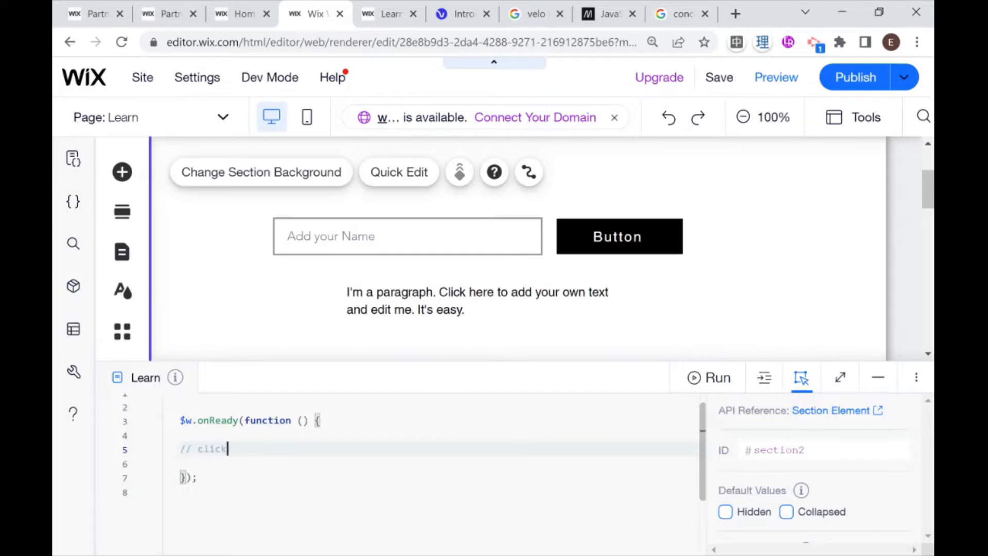
type("ii")
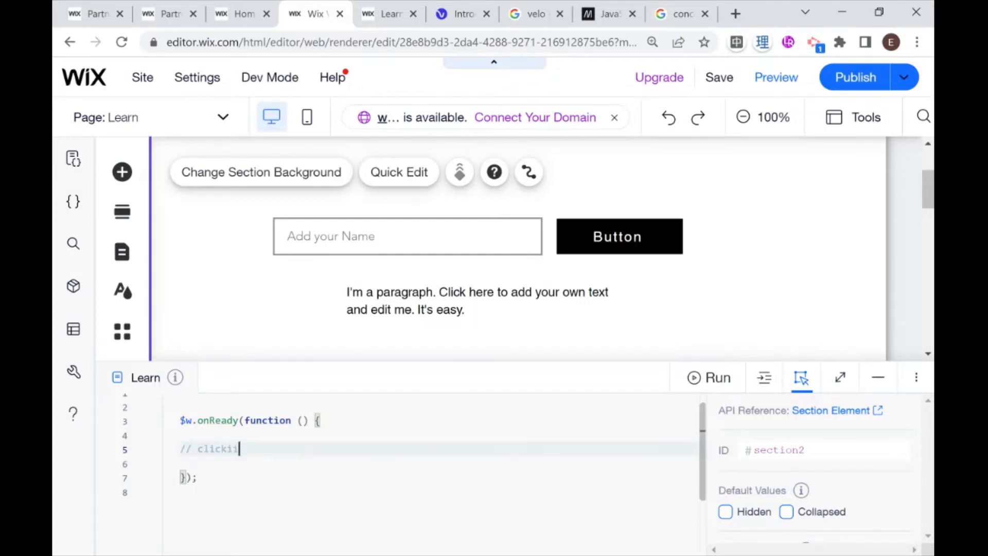
key("Backspace")
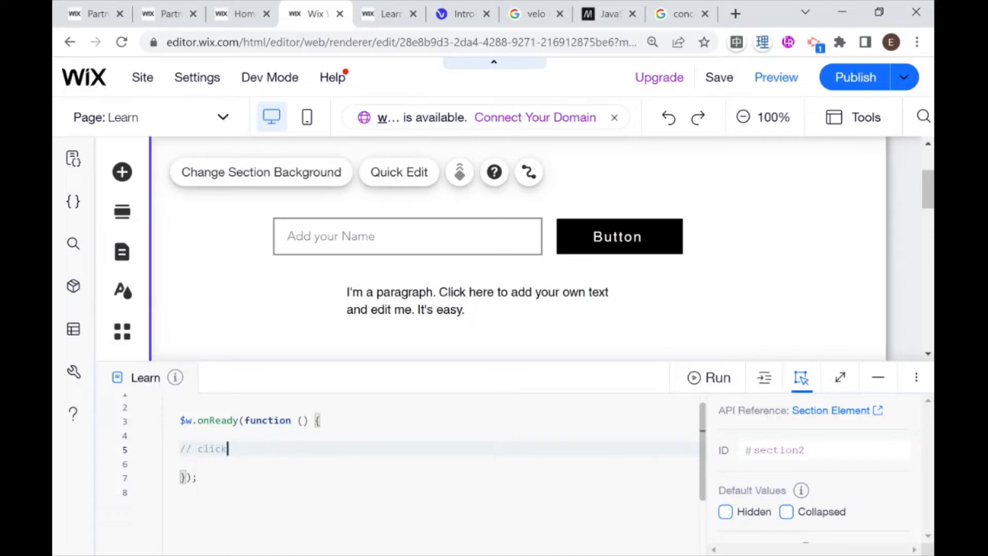
type("ing")
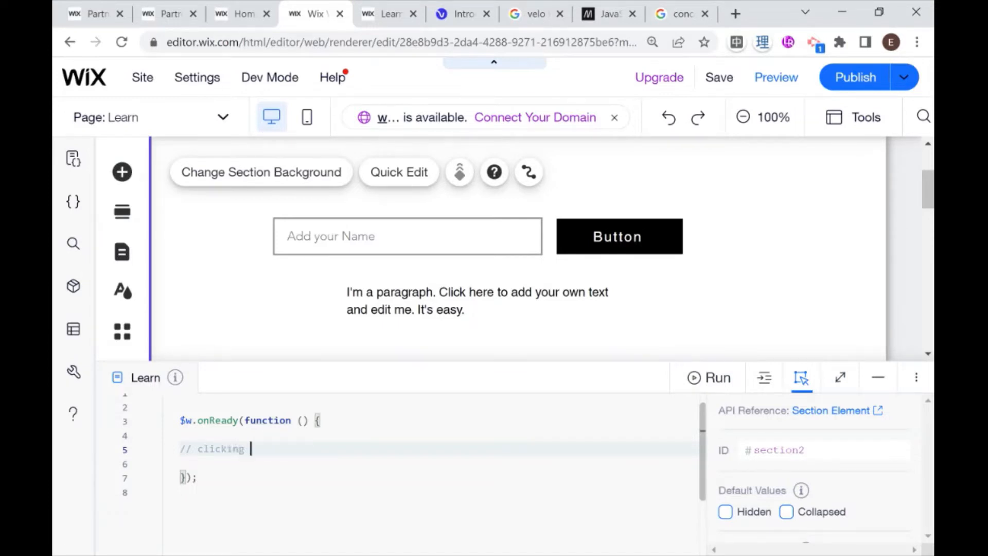
type("button")
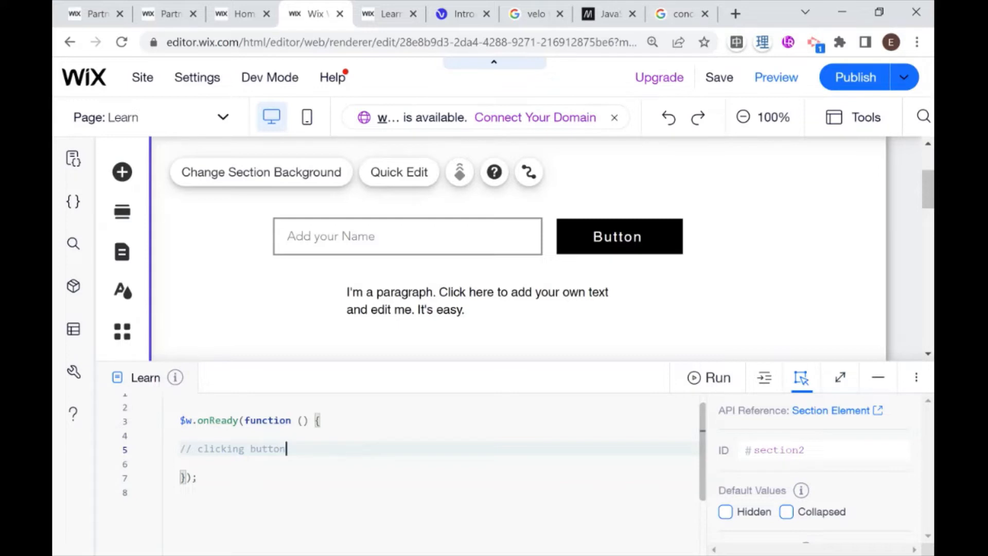
- Add the comments '// get value from input' and '//set value of the textbox'
key("enter")
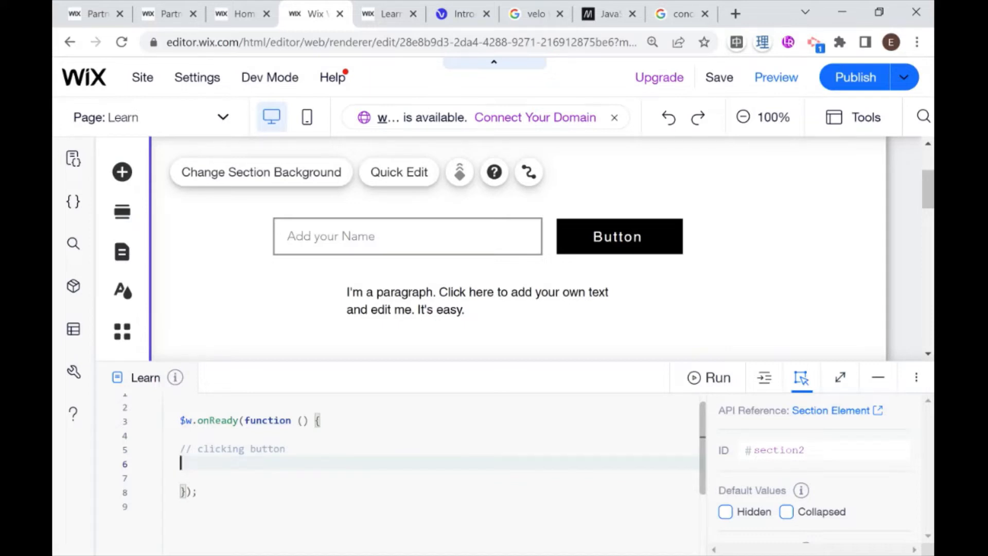
type("//")
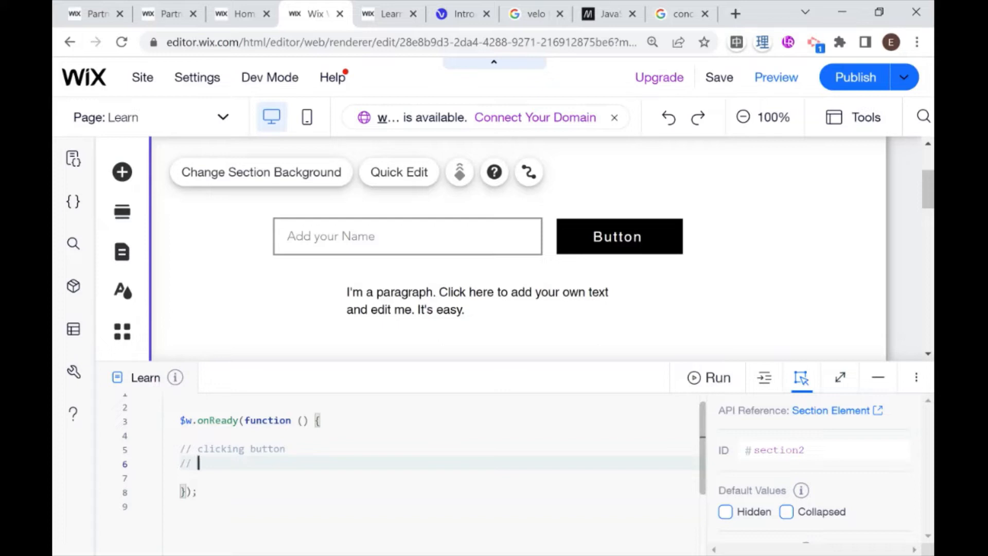
type("get value")
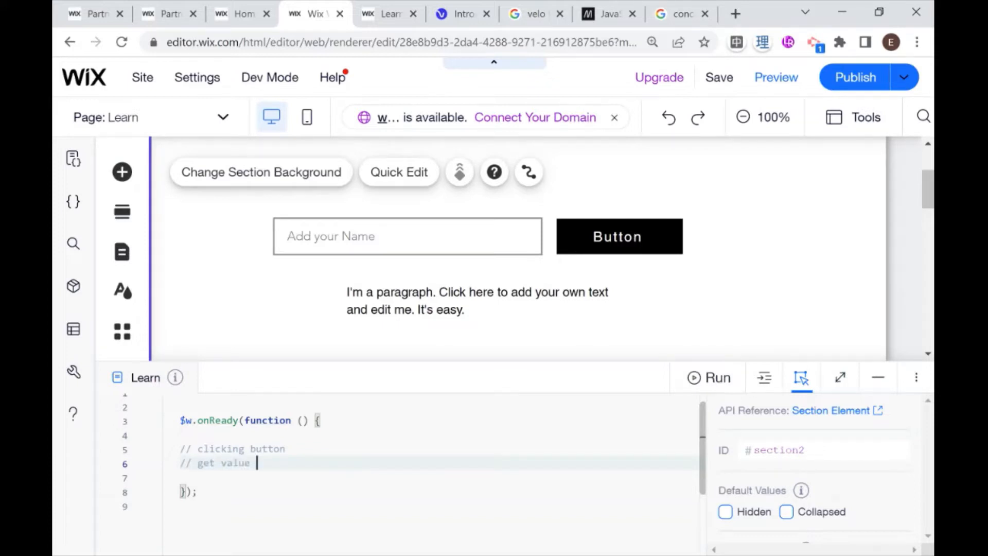
type("from input")
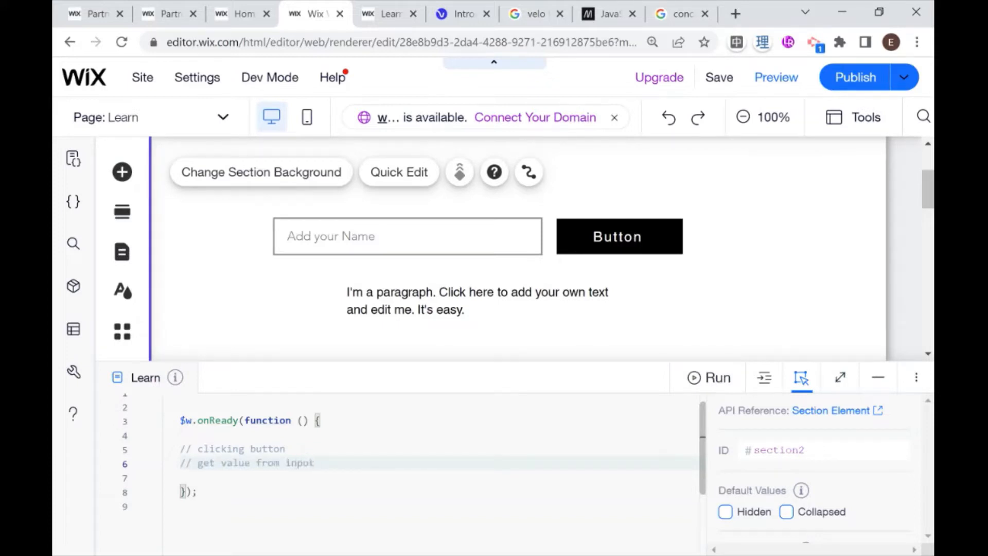
type("//set")
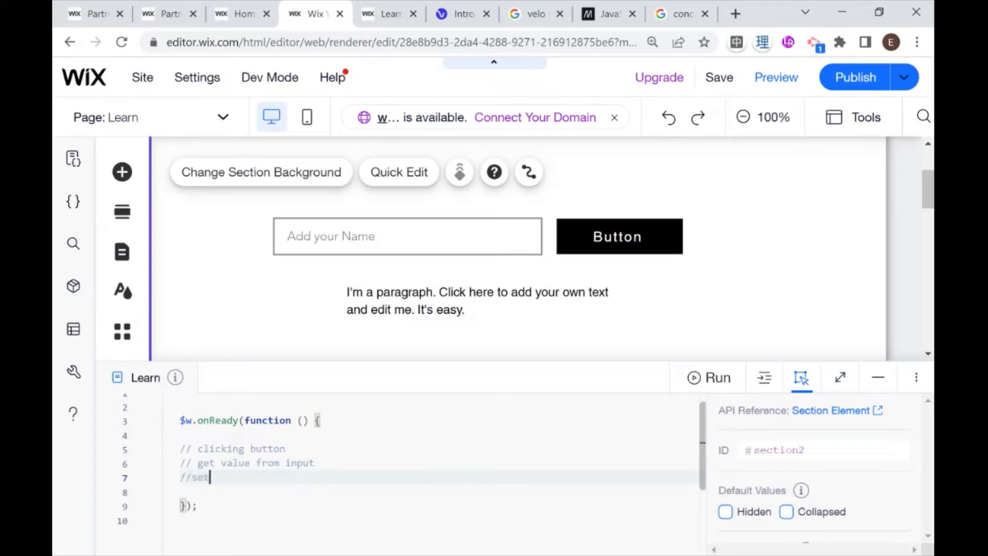
type("value of the tex")
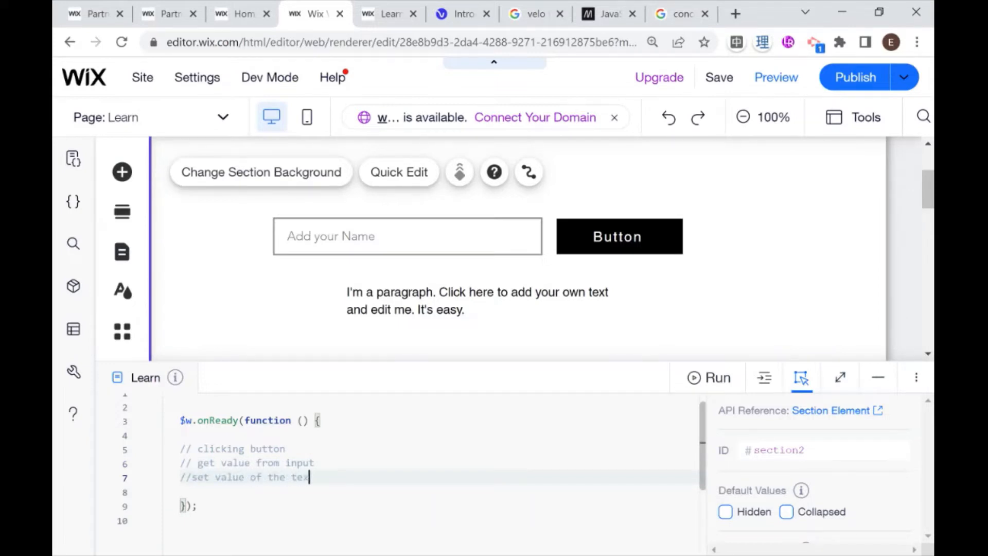
type("box")
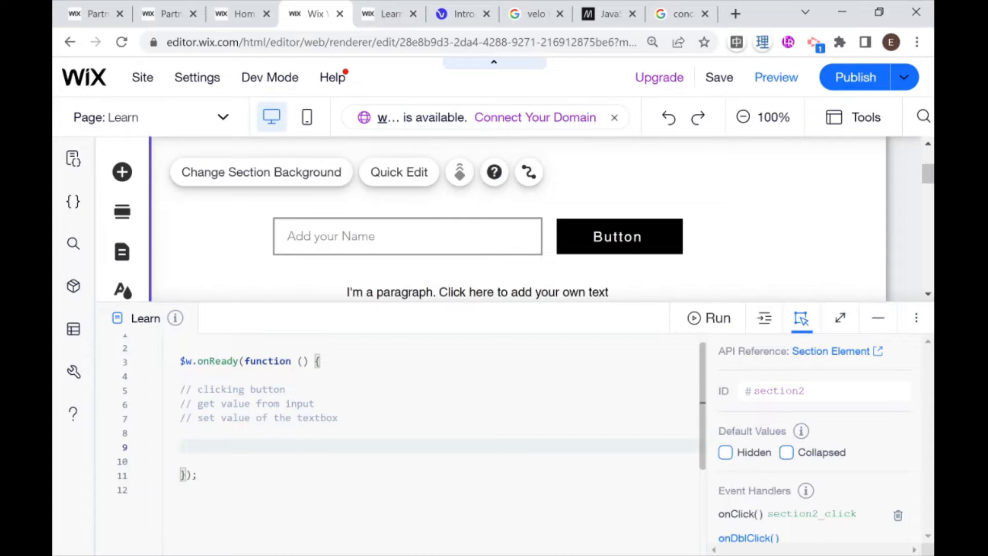
- Add an empty $w("#sendButton").onClick(()=>{ }) handler below the comments
type("$w(\"")
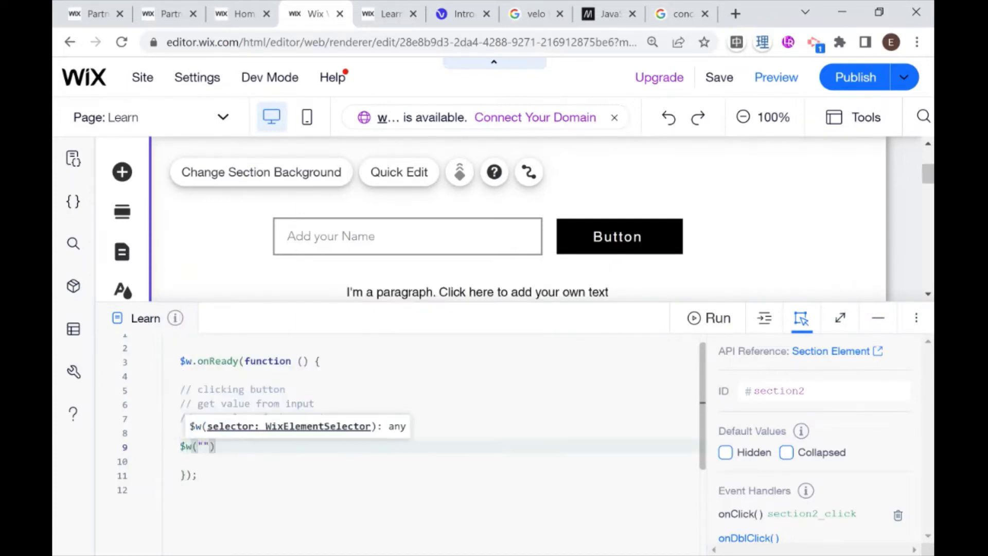
type("#sendButton")
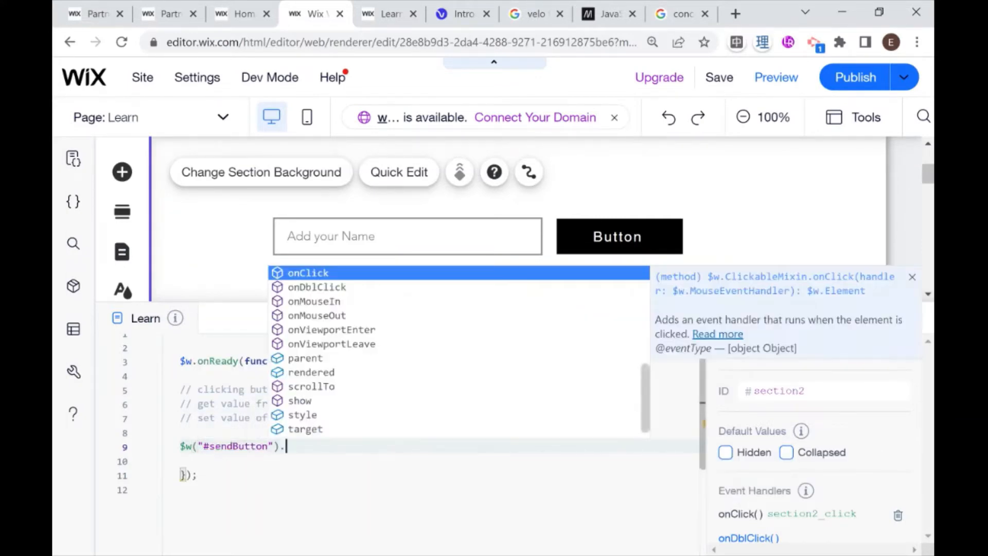
left_click(307, 272)
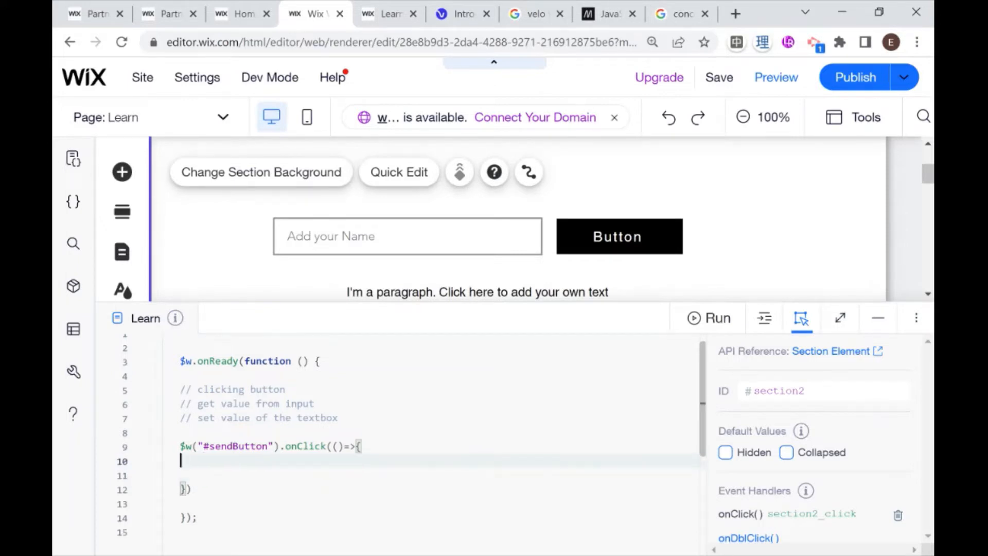
key("enter")
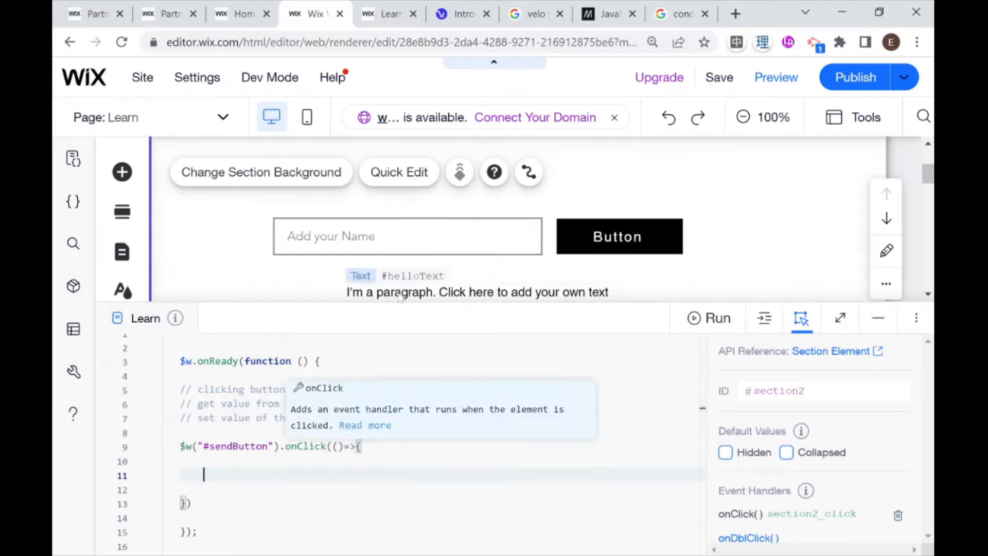
- Write $w("#helloText").text = $w("#nameInput").value; inside the onClick handler
type("$w")
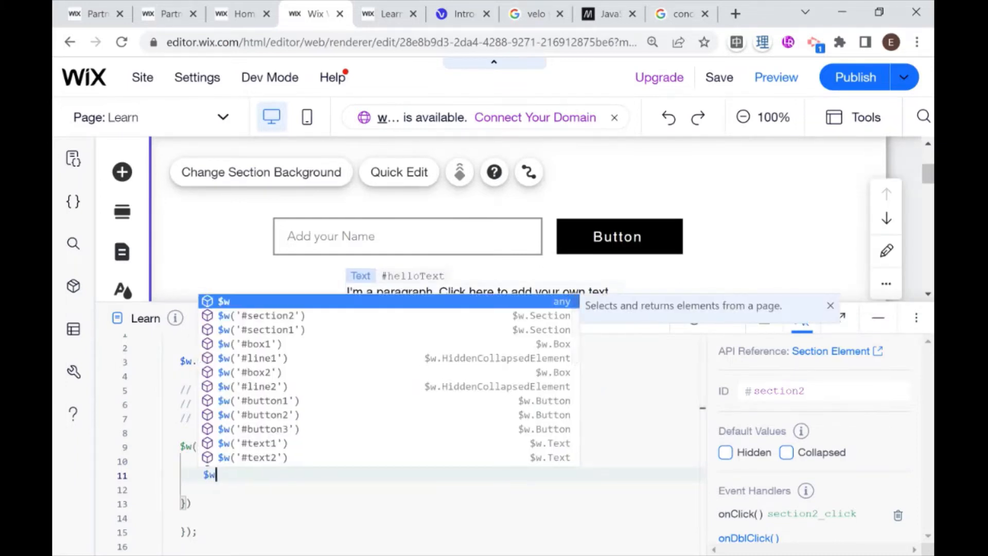
type("\"#\")")
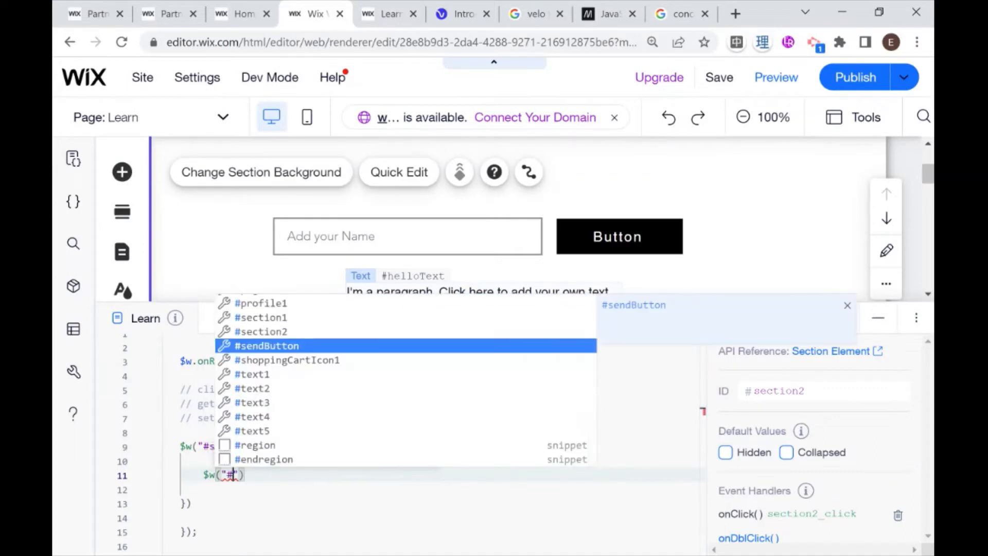
type("helloText")
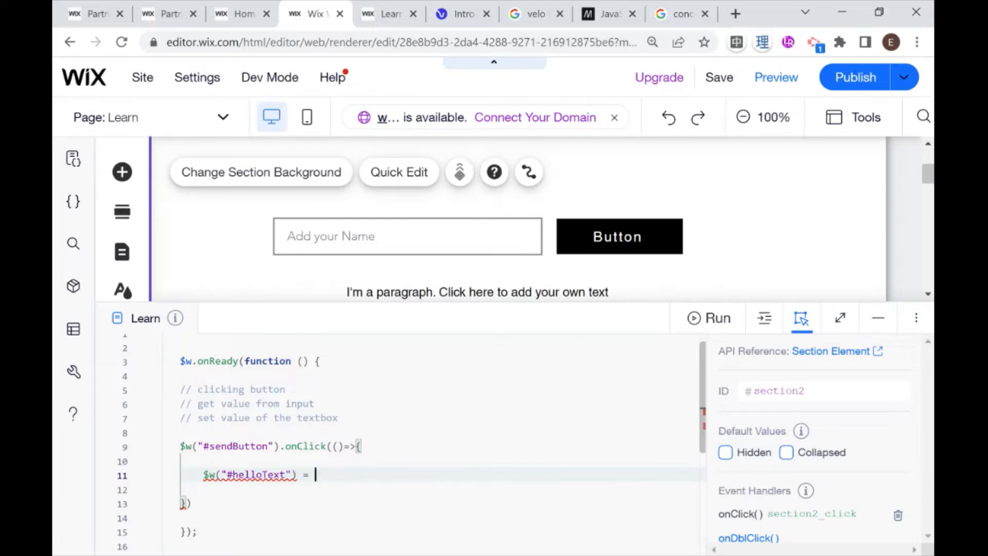
type("$w(")
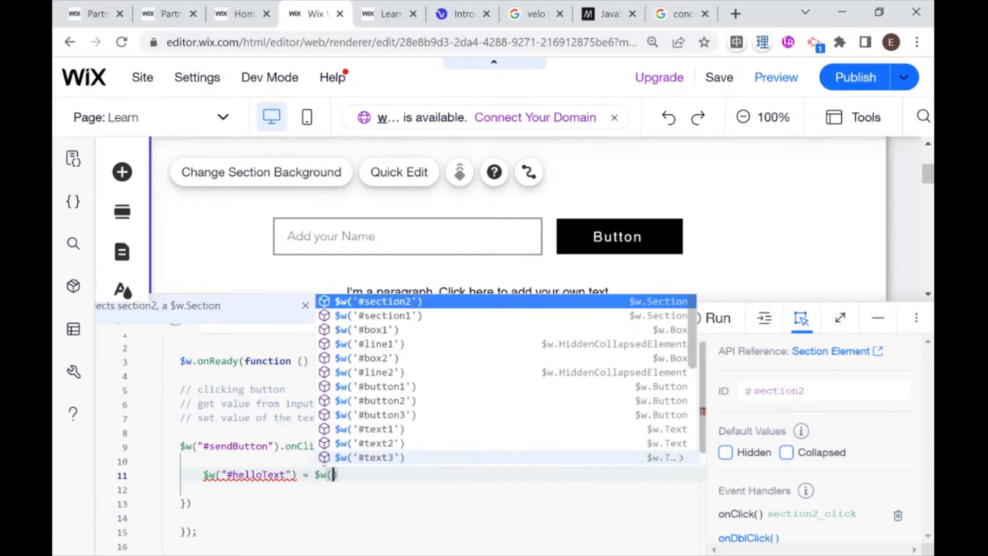
type("\"\"")
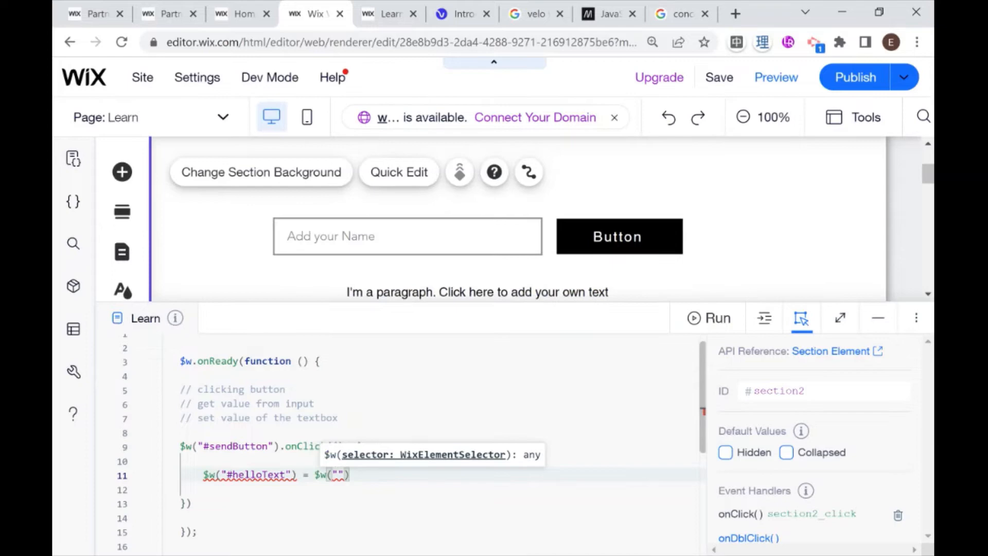
type("(()=>{")
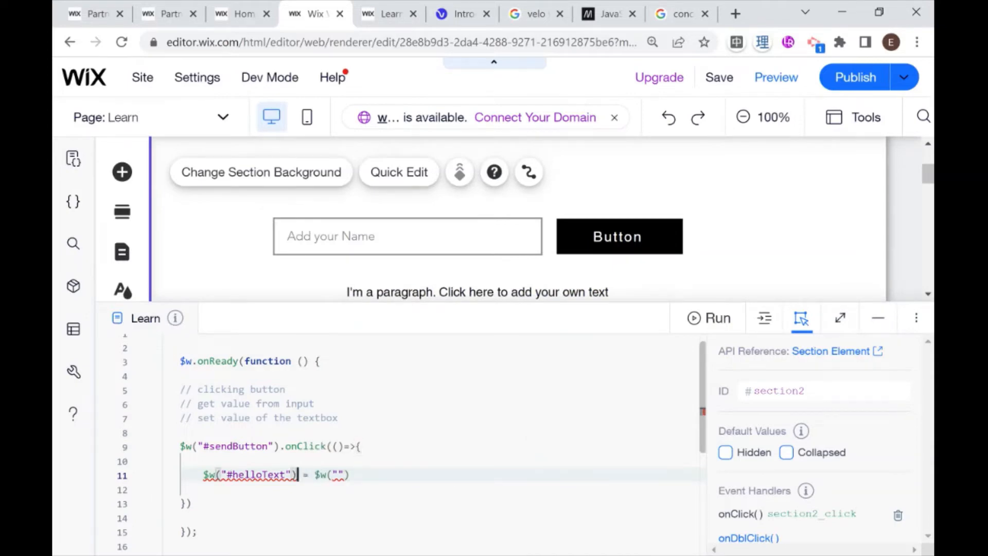
type(".text")
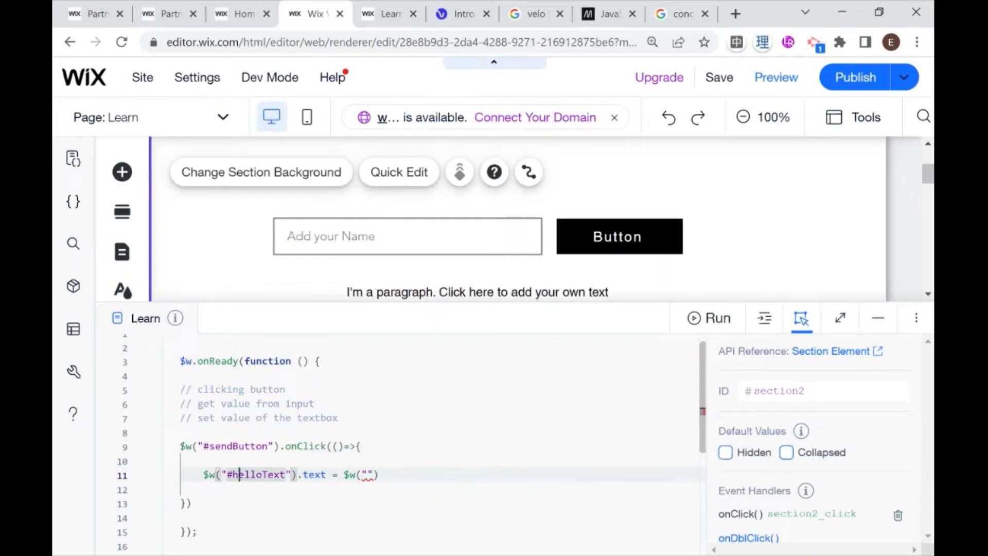
type("#nameInput")
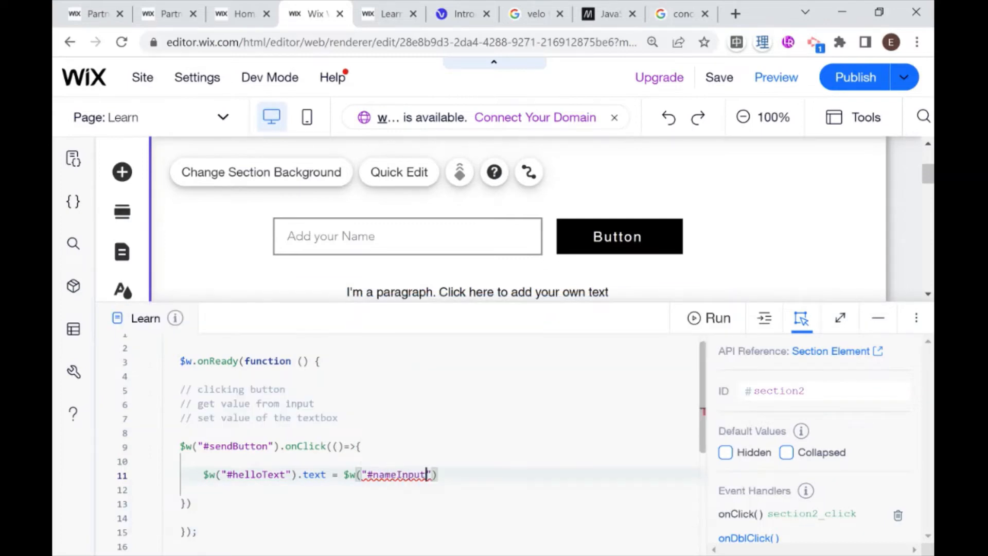
type(".value")
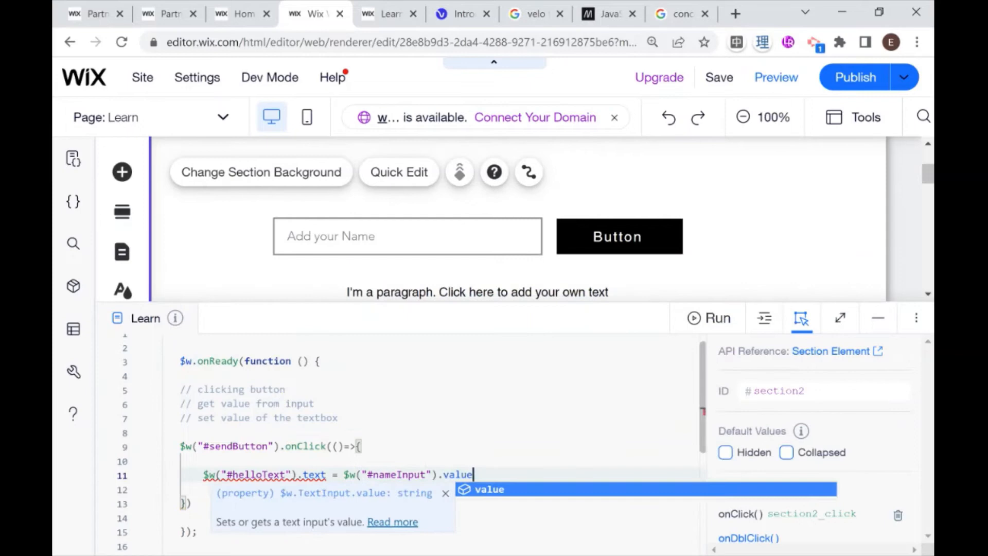
type(";")
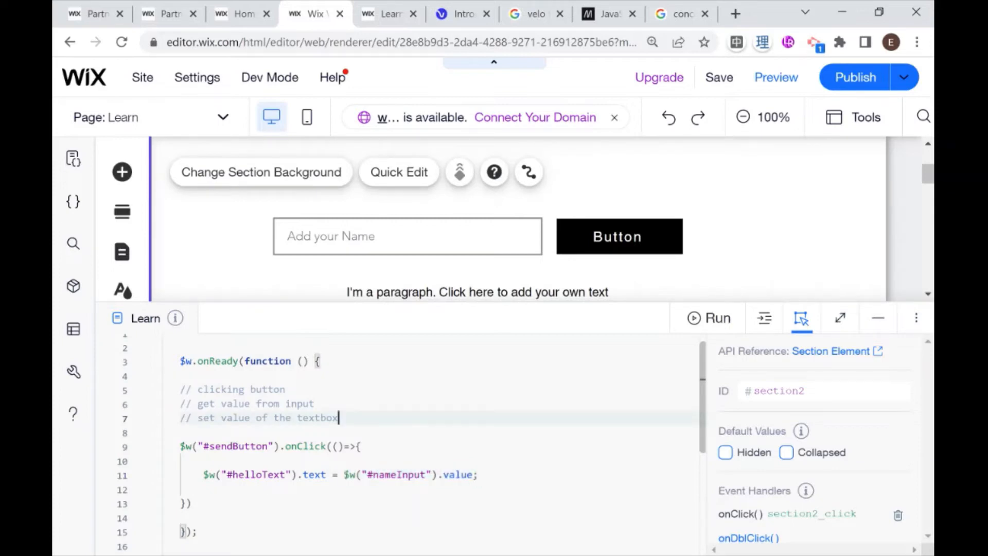
key("Enter")
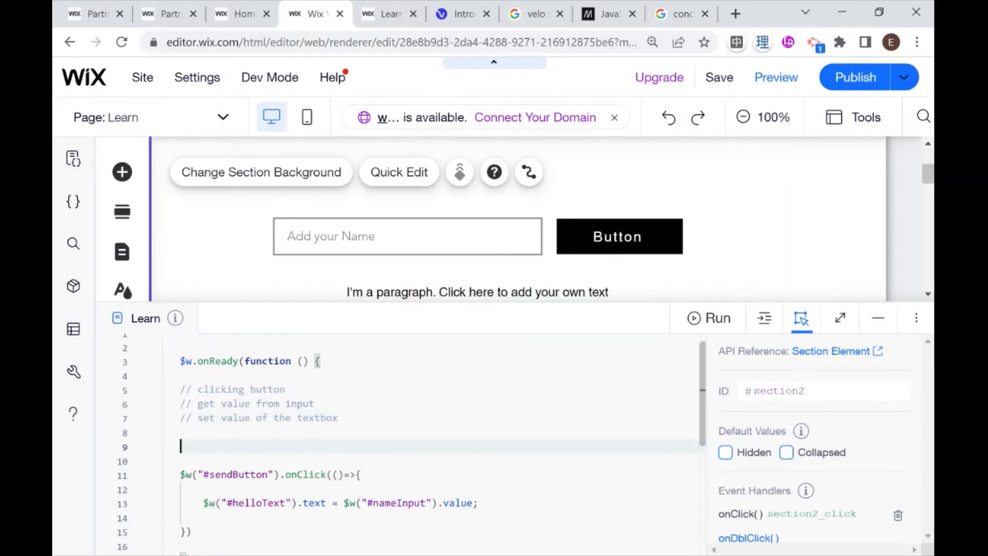
type("const")
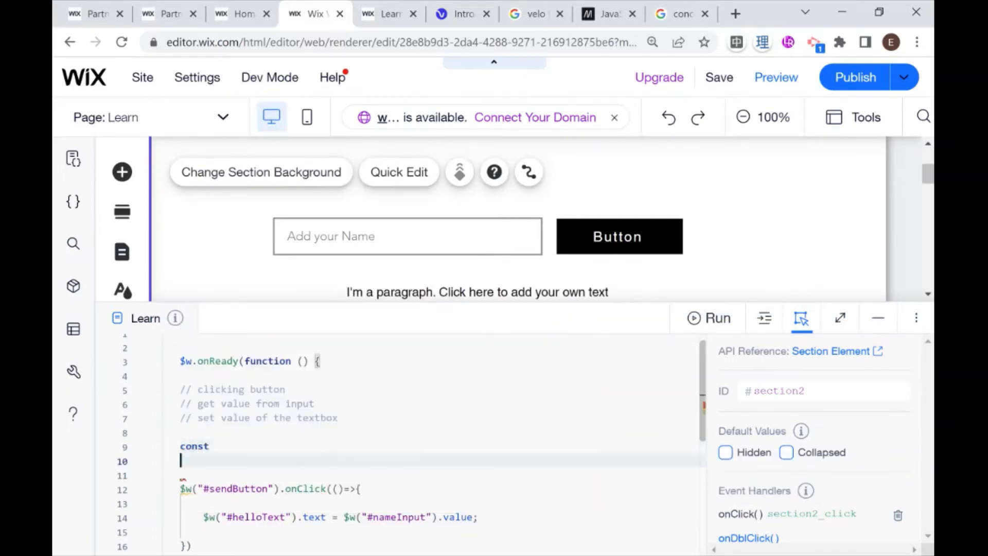
type("let")
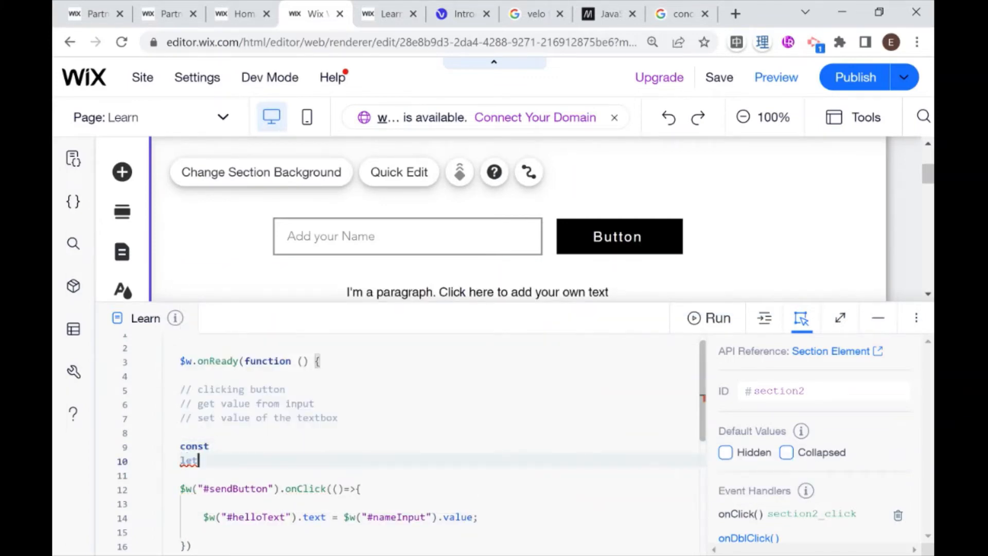
type("(var")
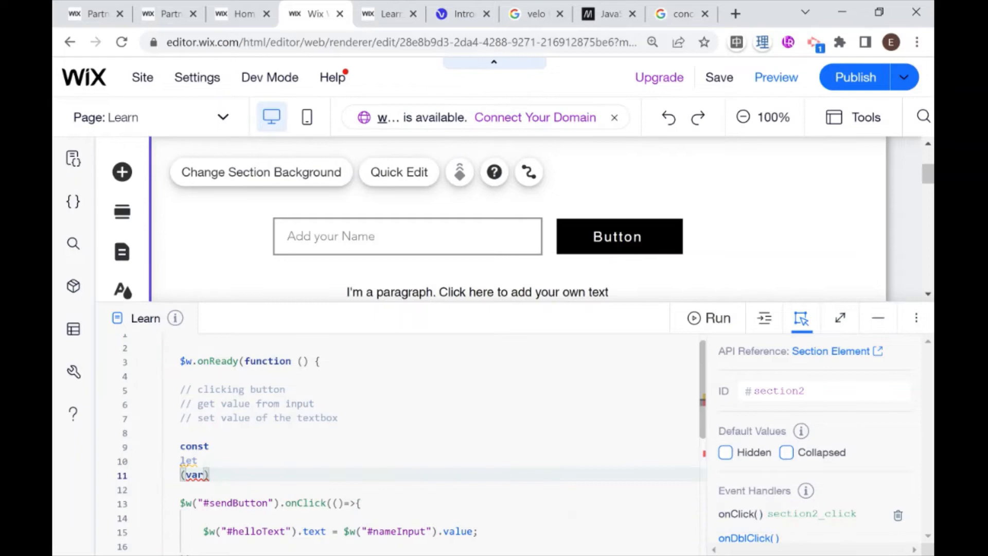
left_click(189, 460)
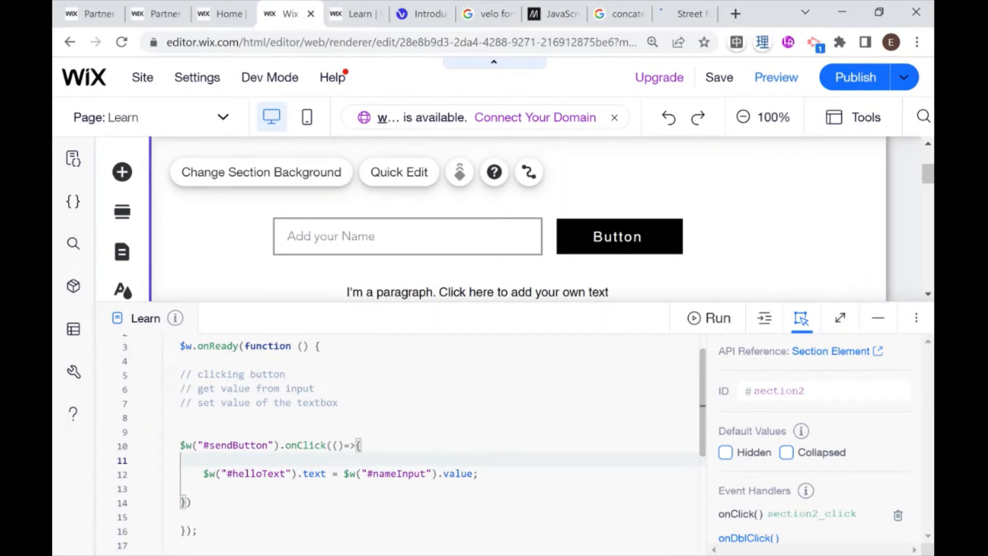
- Declare a const name holding the #nameInput value
type("const n")
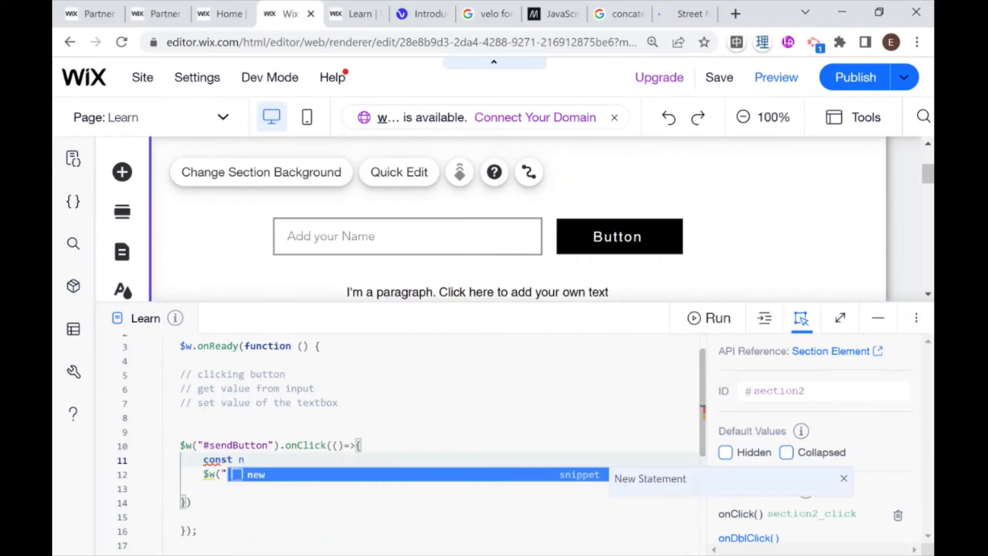
type("ame")
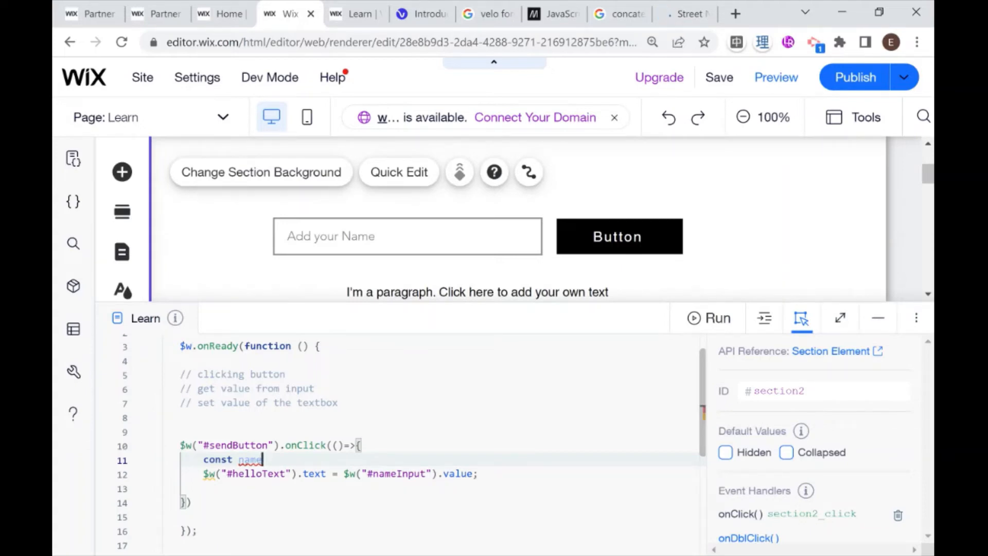
type("= $w(\"#nameInput\").value")
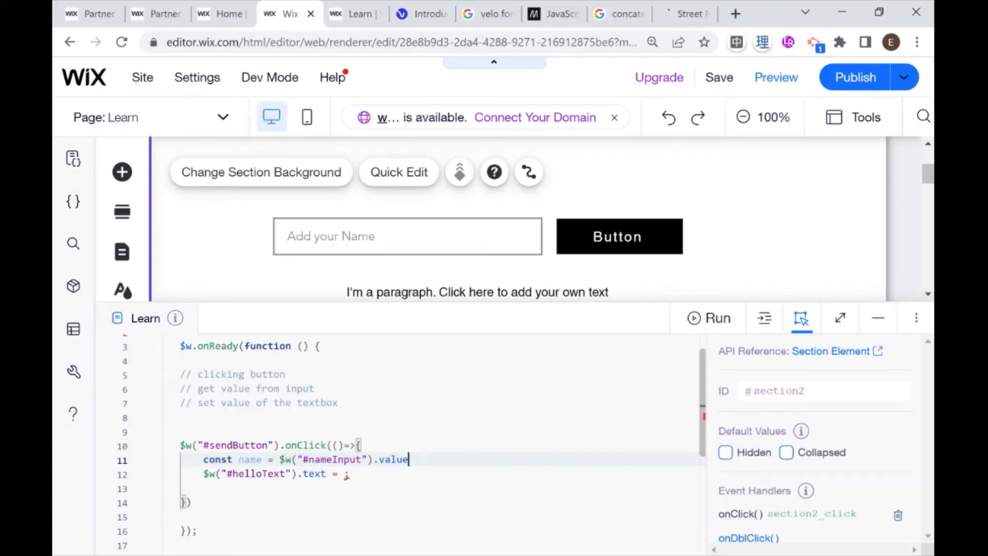
- Change the helloText assignment to $w("#helloText").text = name;
left_click(406, 236)
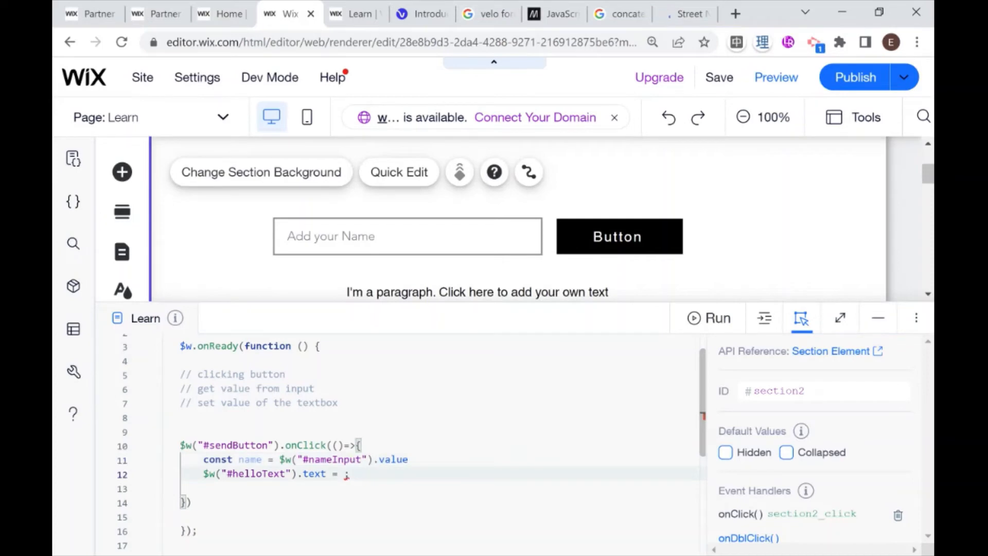
key("Backspace")
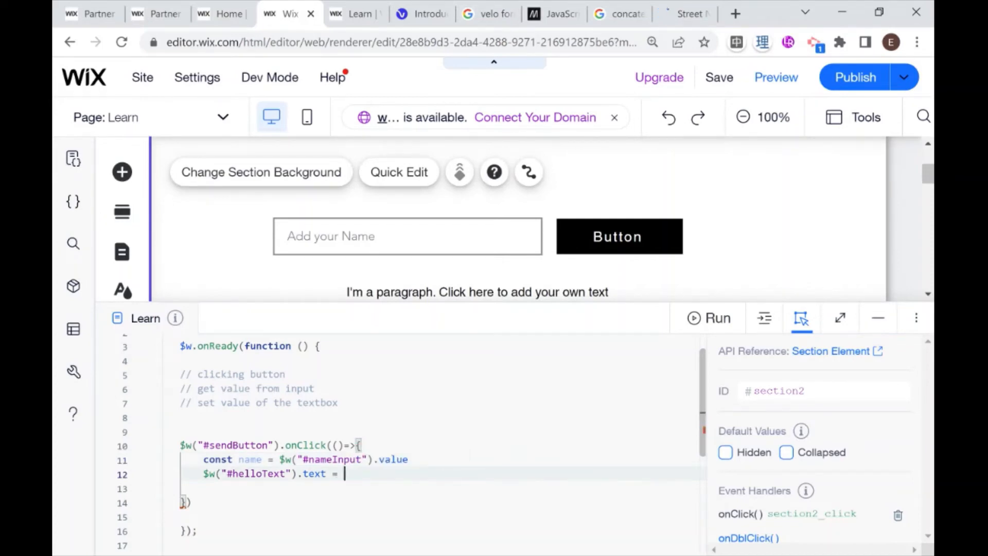
type("n")
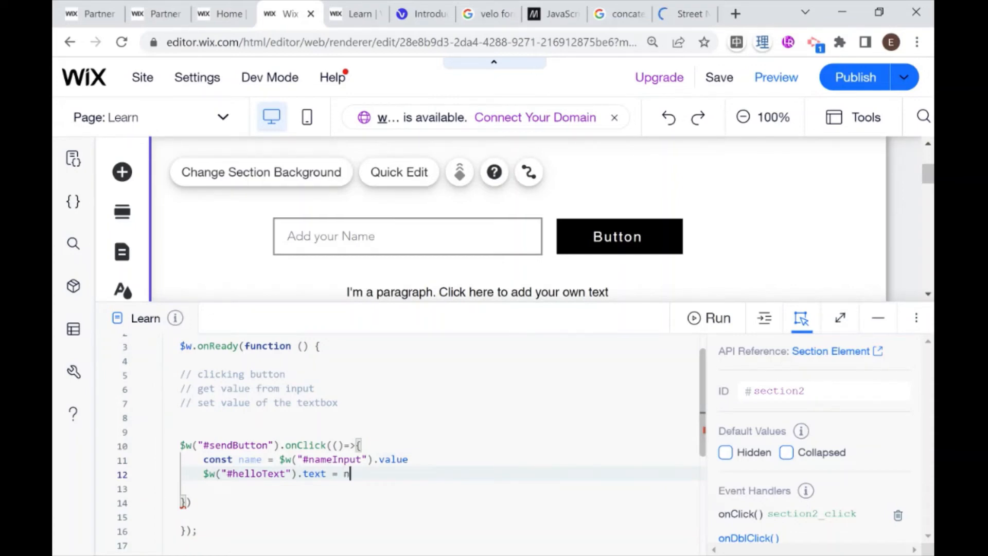
type("ame;")
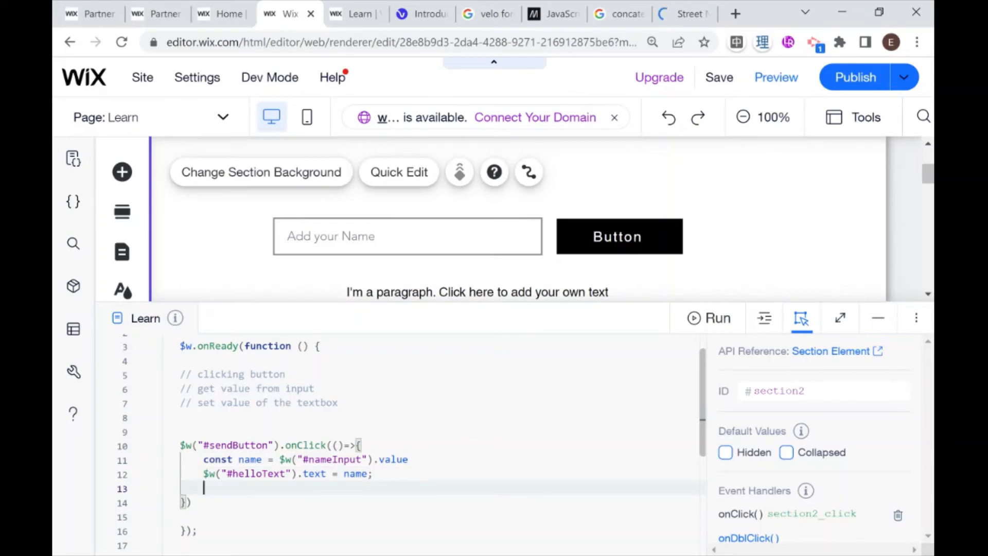
- Log name to the console and make the greeting "Hello " + name
type("console")
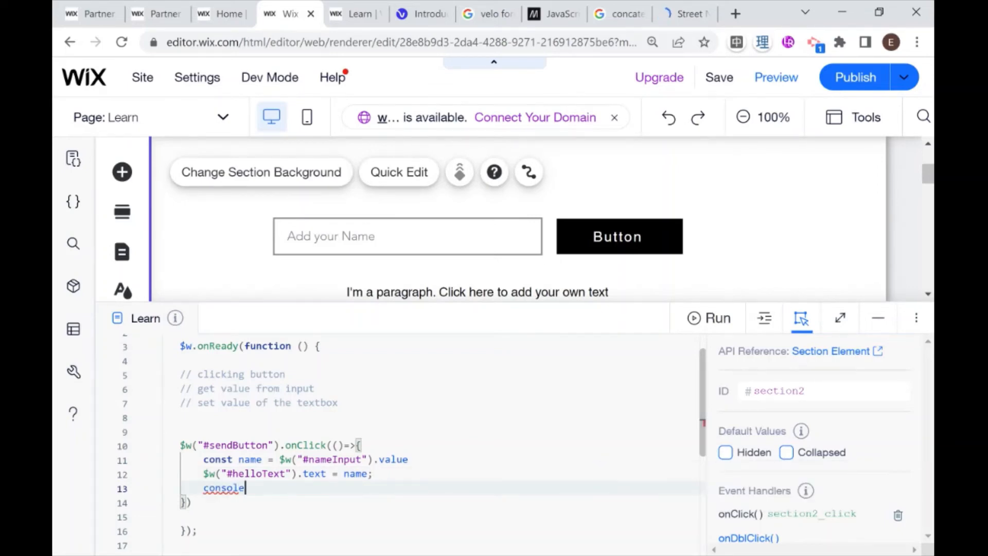
type(".log(name")
left_click(277, 474)
type("\"Hello\" ")
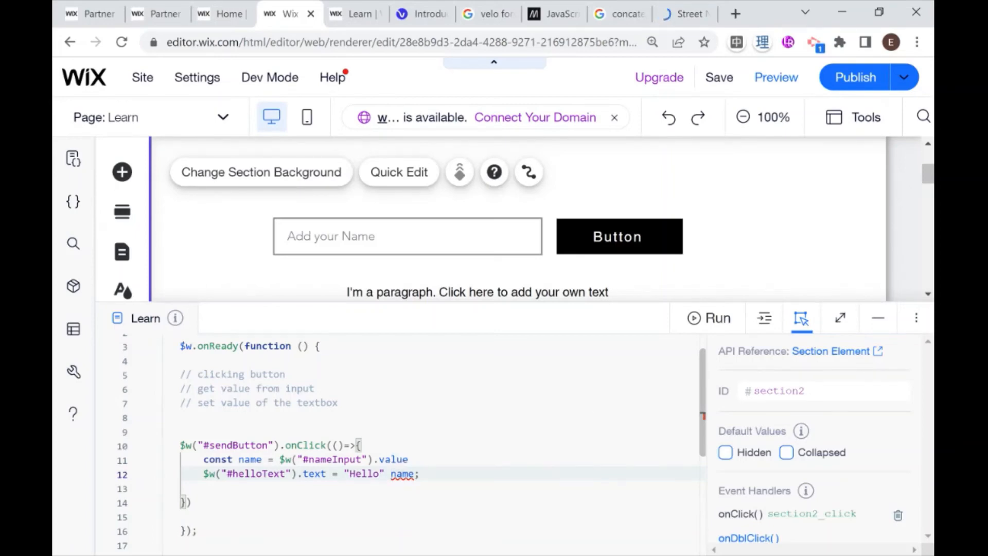
mouse_move(399, 459)
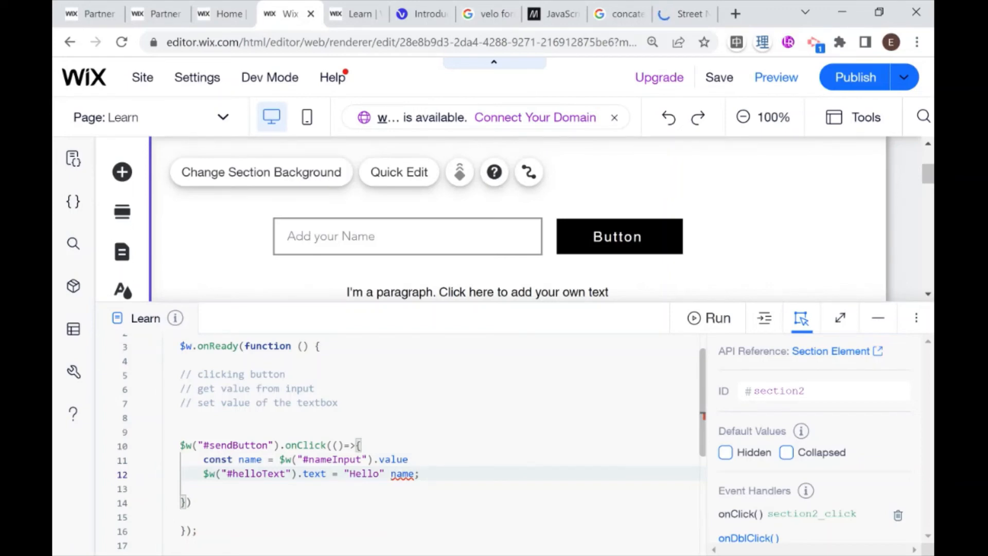
type("+")
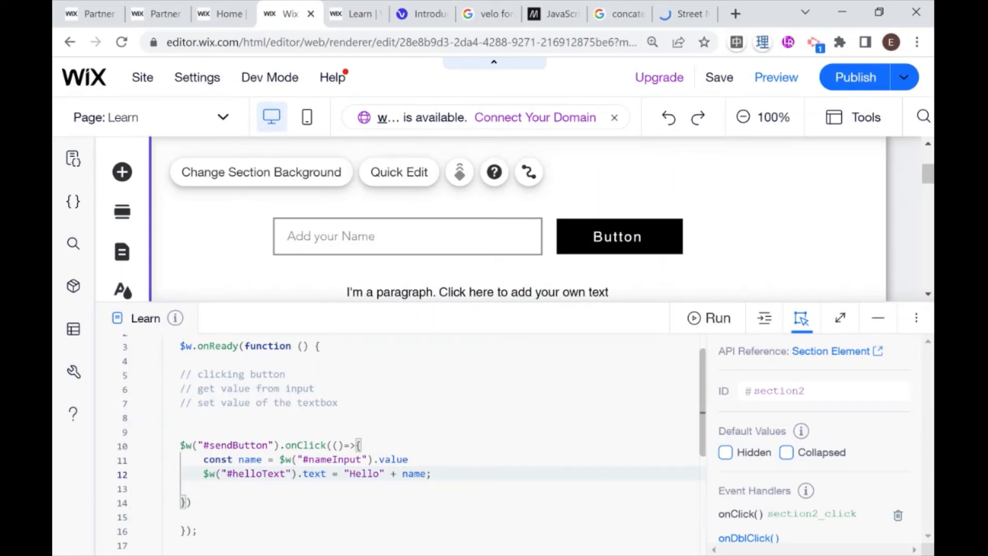
left_click(403, 473)
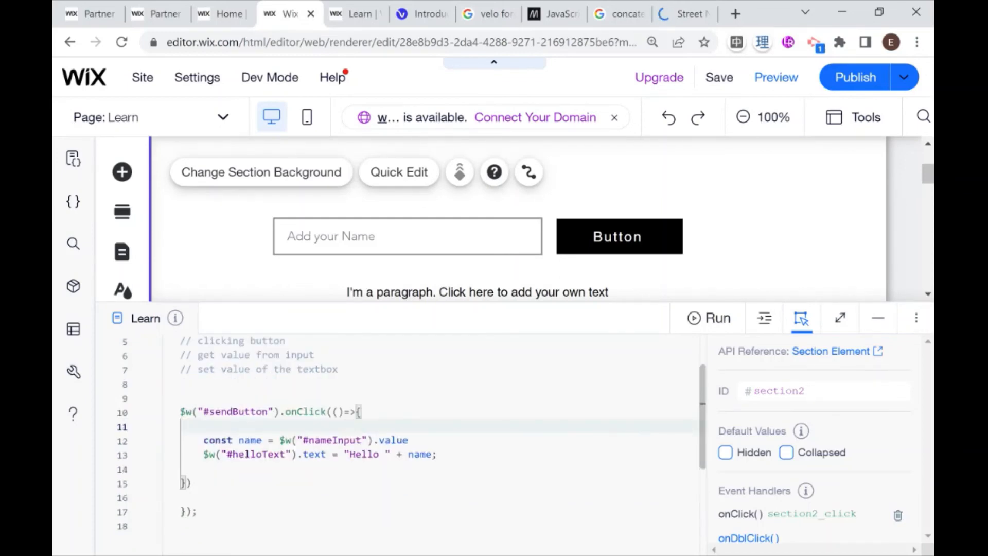
mouse_move(775, 77)
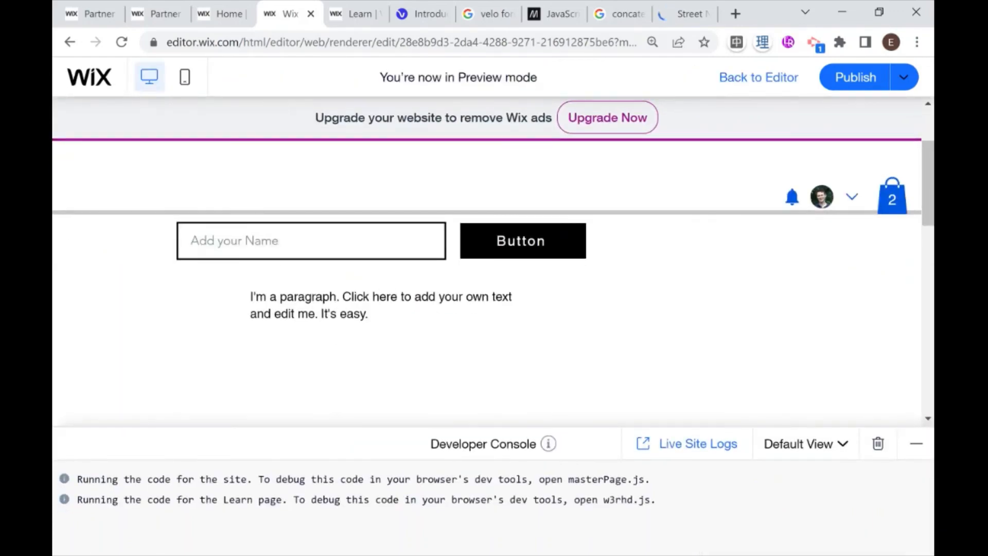
type("Eitan")
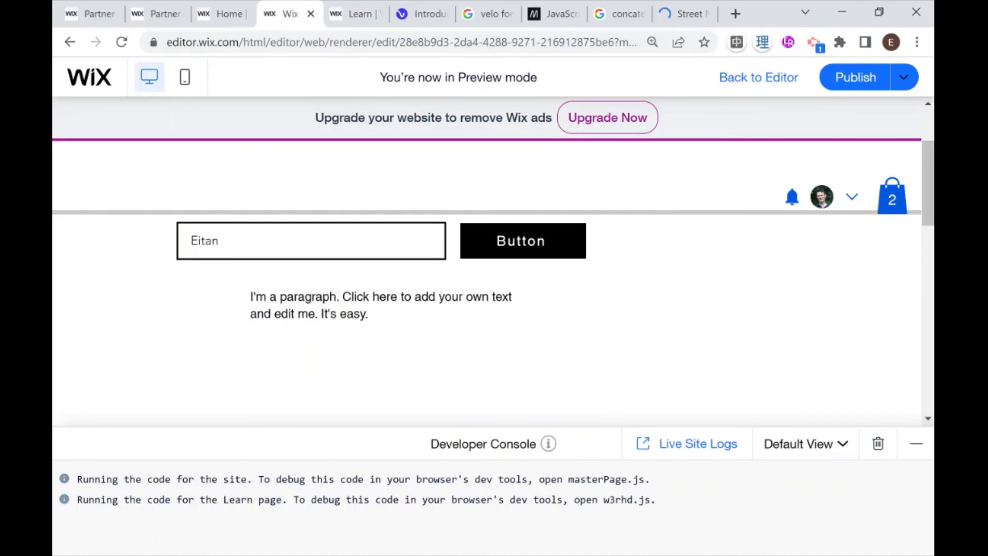
left_click(520, 240)
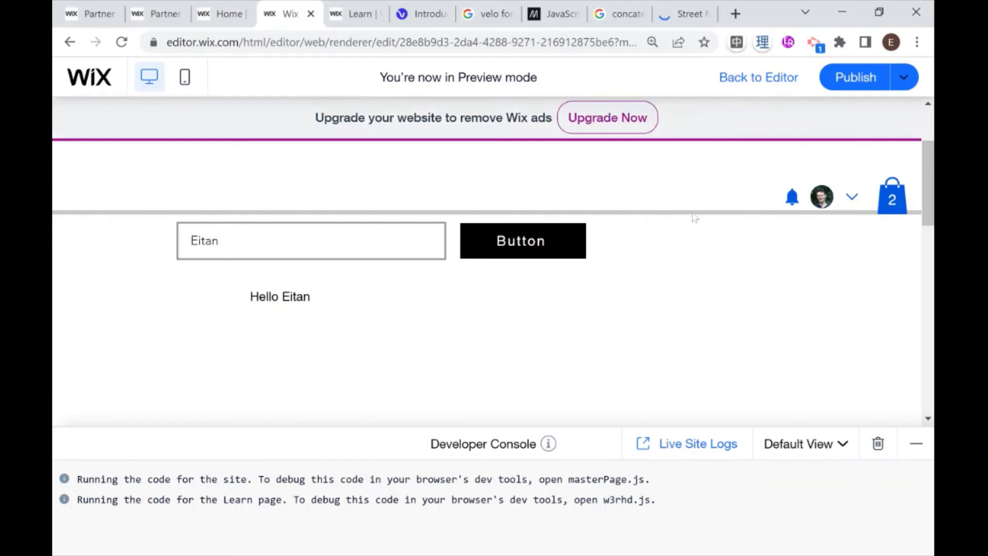
left_click(758, 76)
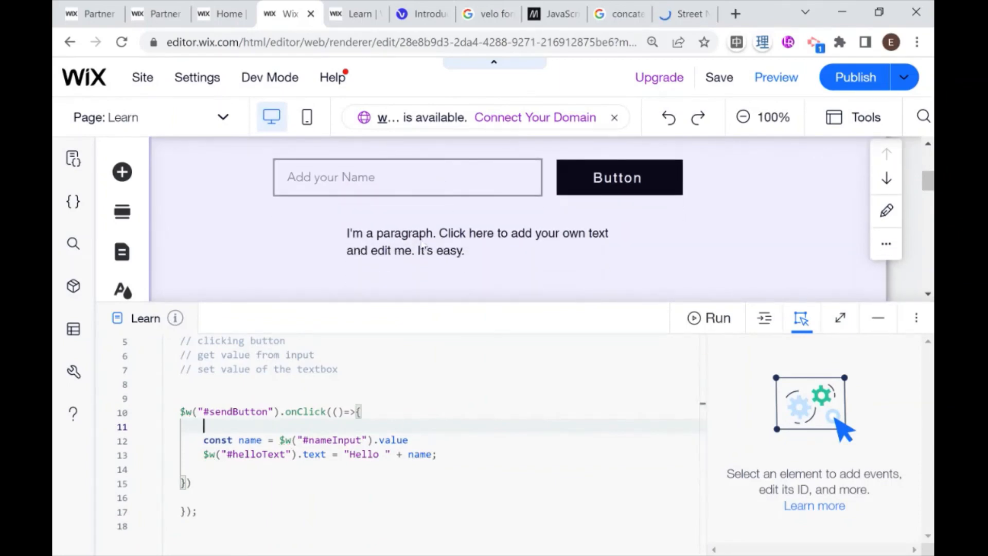
- Replace the paragraph's default text with 'Hello friend'
left_click(477, 242)
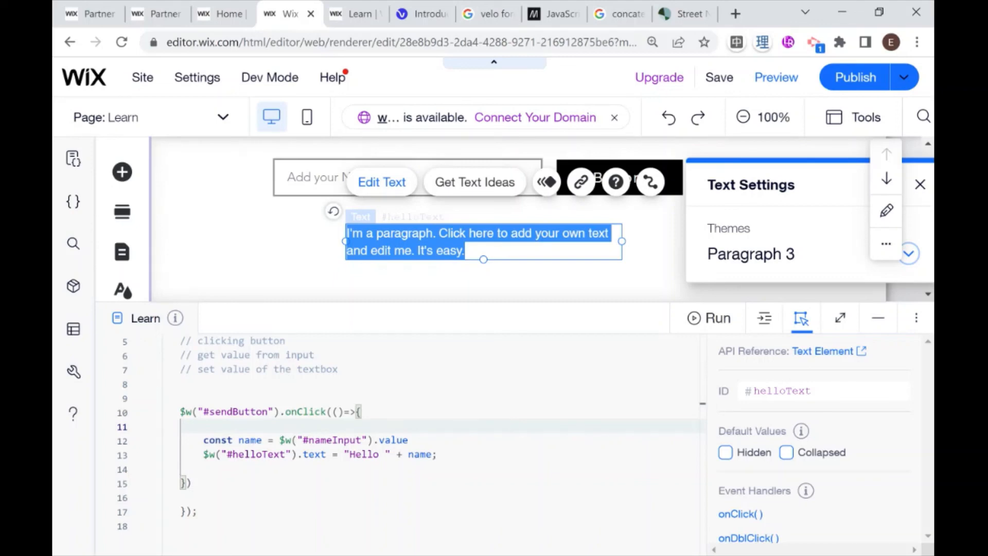
type("Hello")
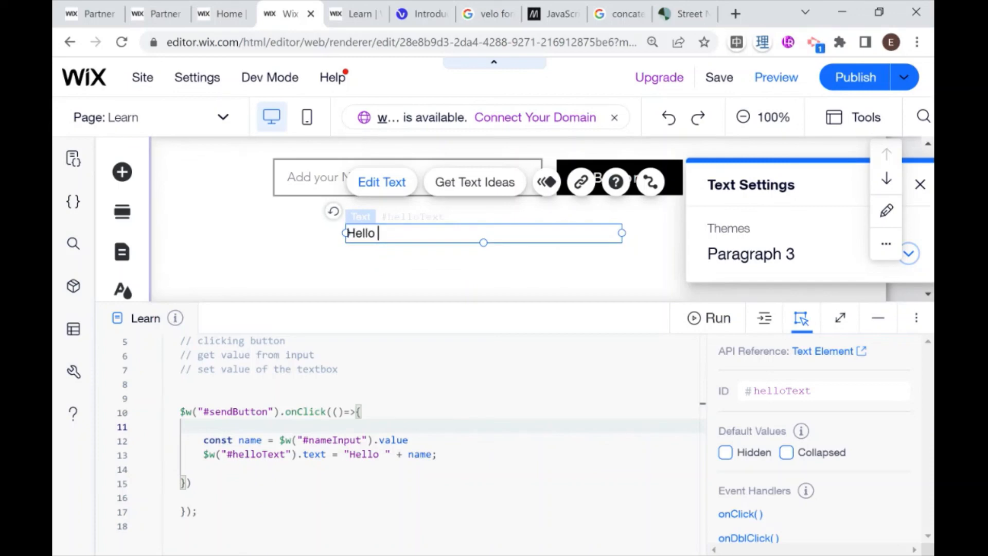
type("firend")
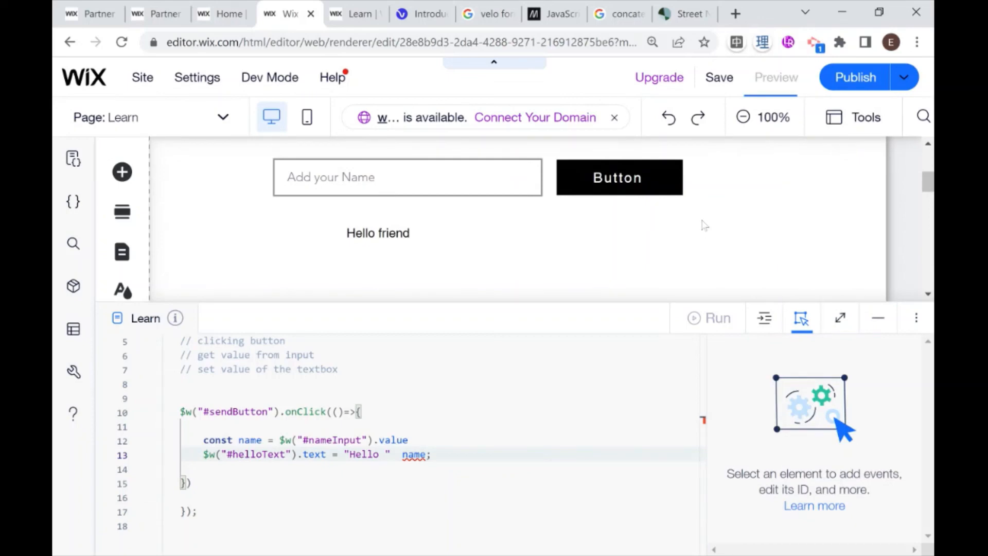
left_click(775, 77)
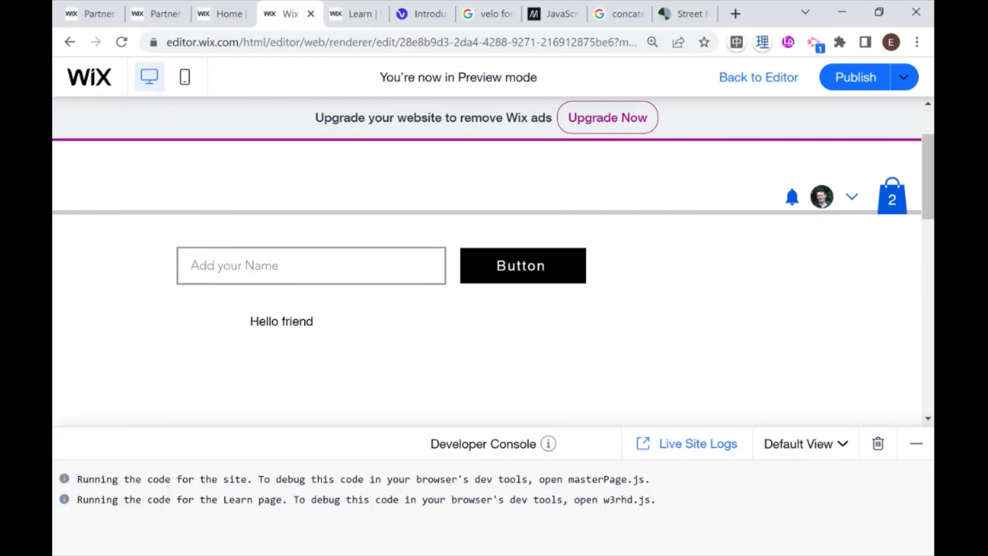
left_click(309, 265)
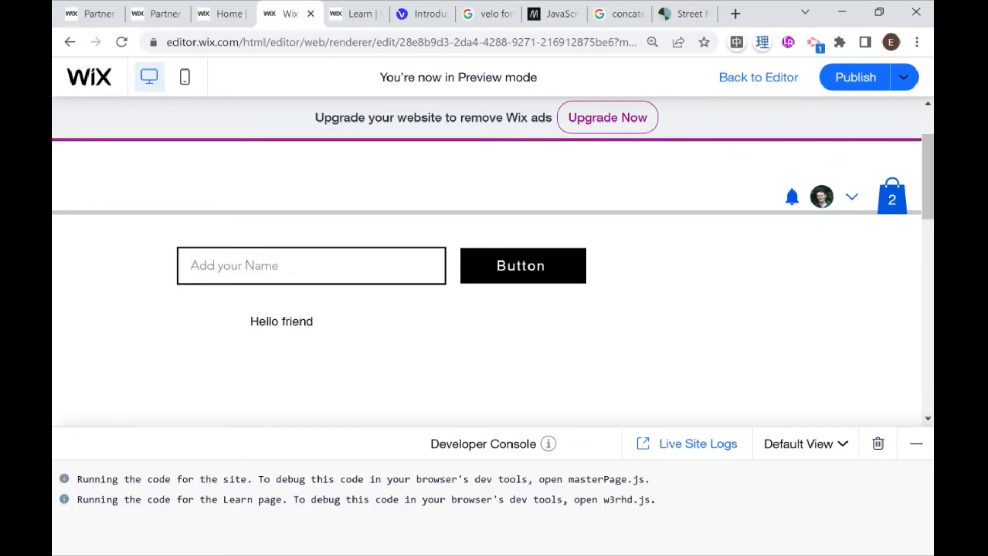
type("Eitan")
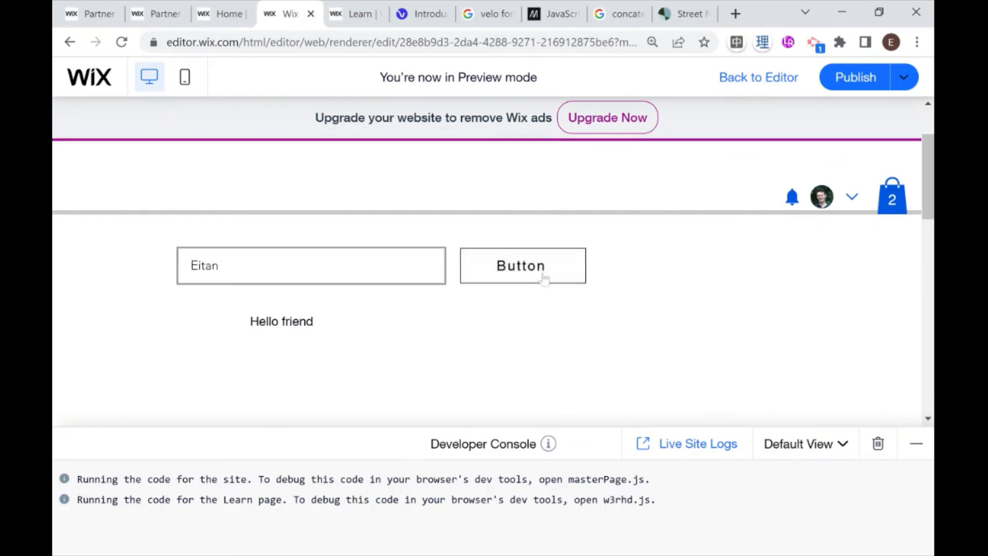
left_click(522, 264)
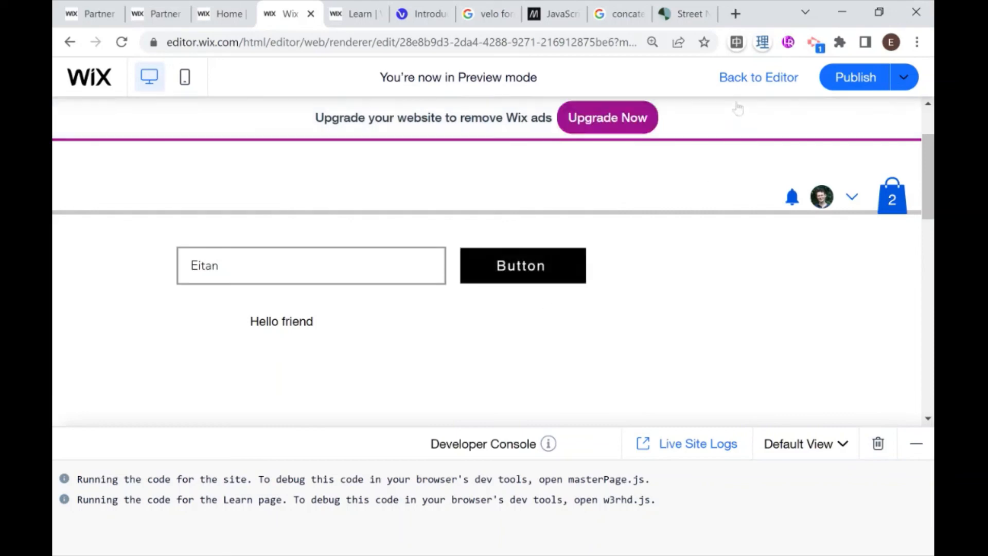
left_click(759, 77)
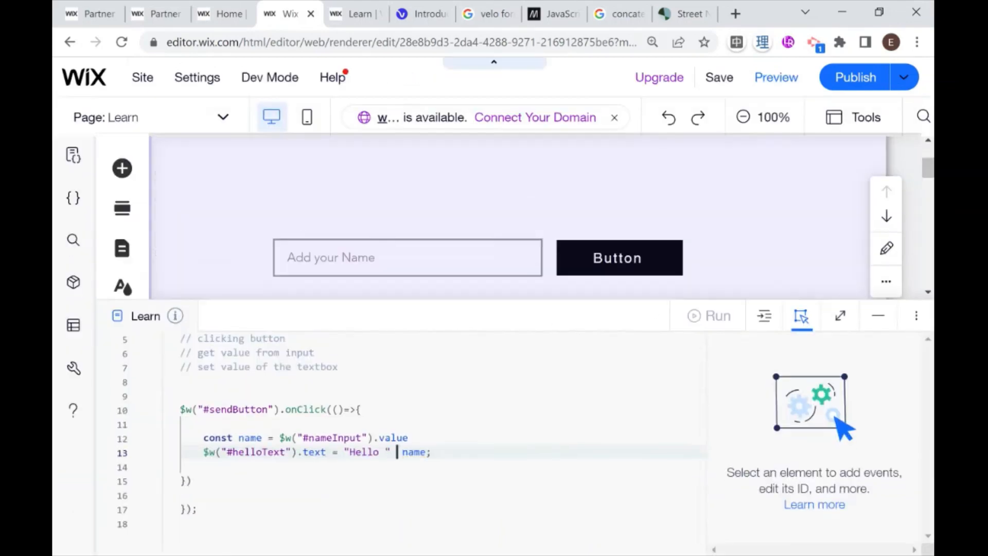